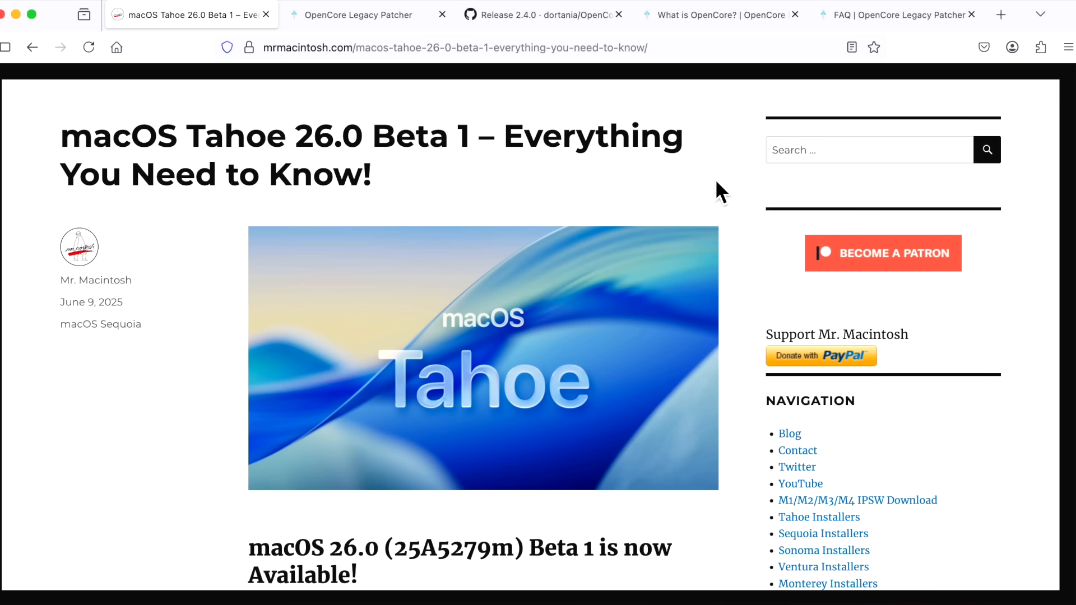
pyautogui.moveTo(538, 116)
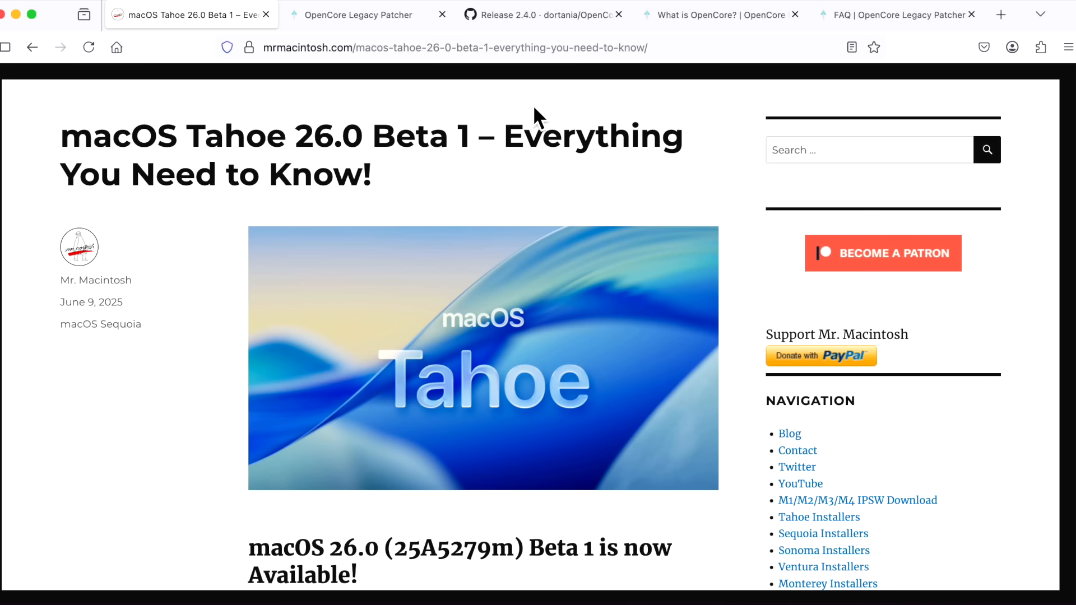
# Switch to the Reddit 'macOS Tahoe Beta OCLP' thread about installing the Tahoe developer beta
pyautogui.click(353, 15)
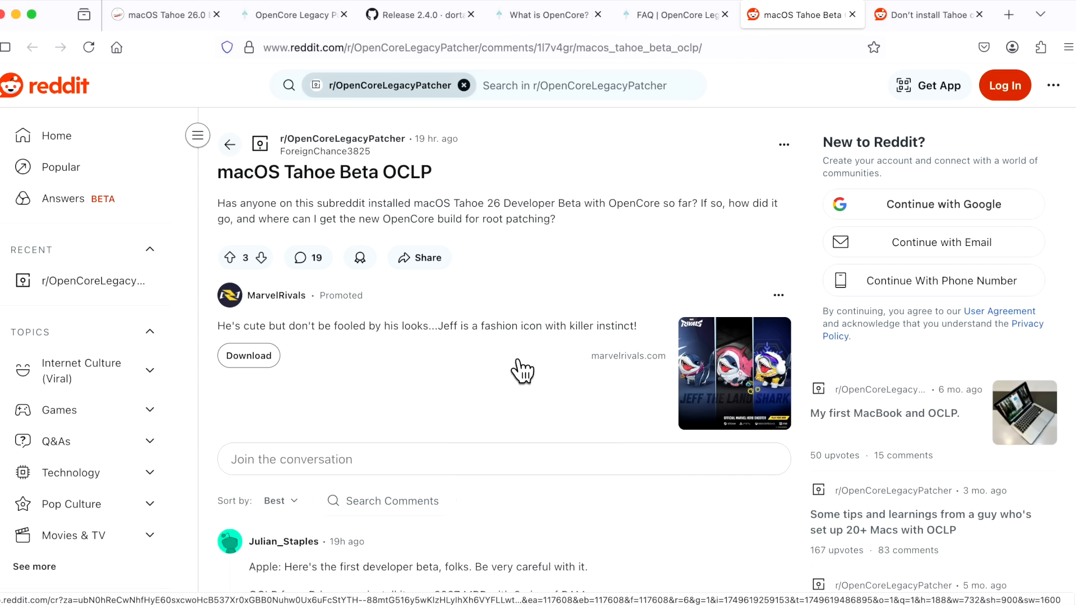
pyautogui.moveTo(514, 366)
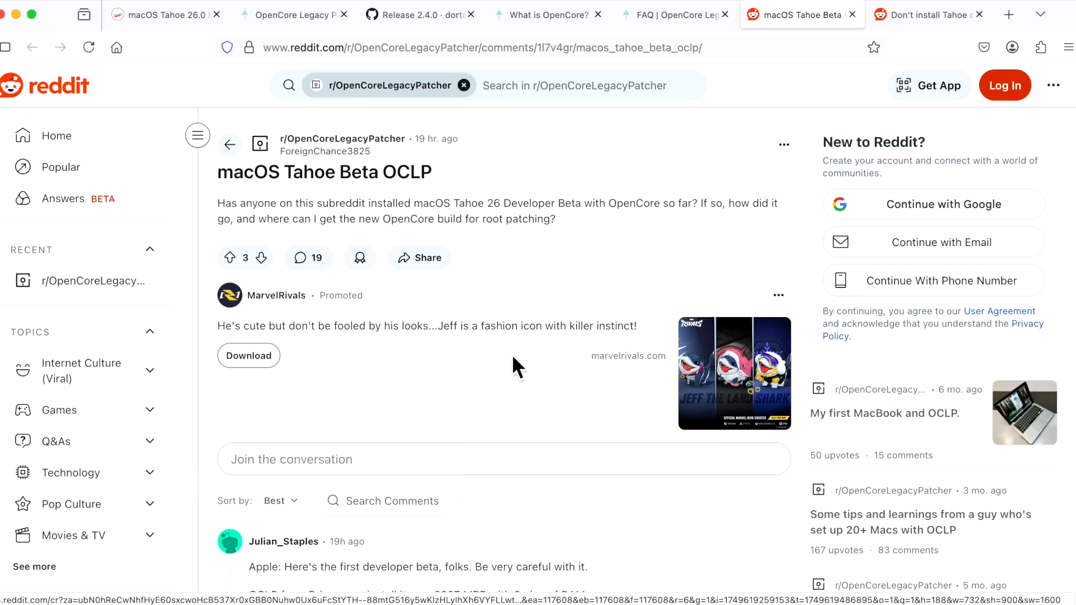
pyautogui.moveTo(607, 298)
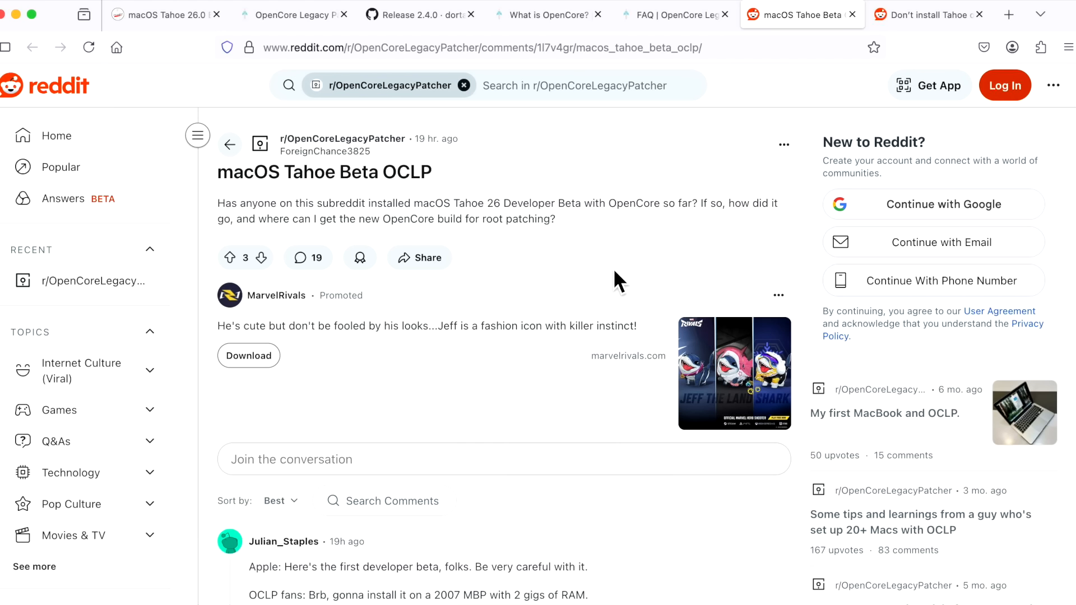
pyautogui.moveTo(648, 548)
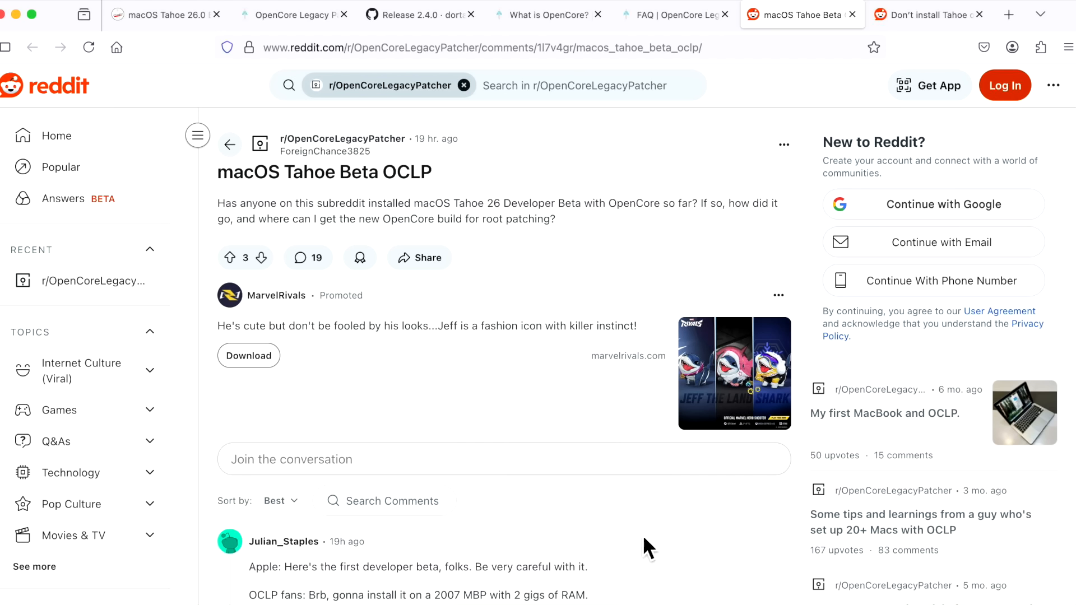
pyautogui.moveTo(645, 542)
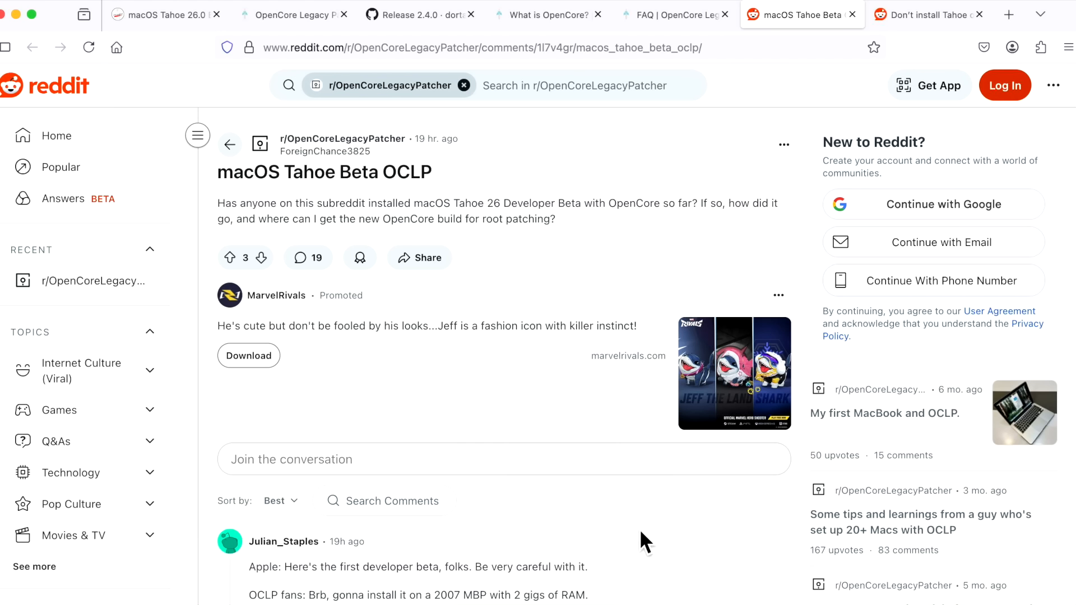
pyautogui.moveTo(651, 542)
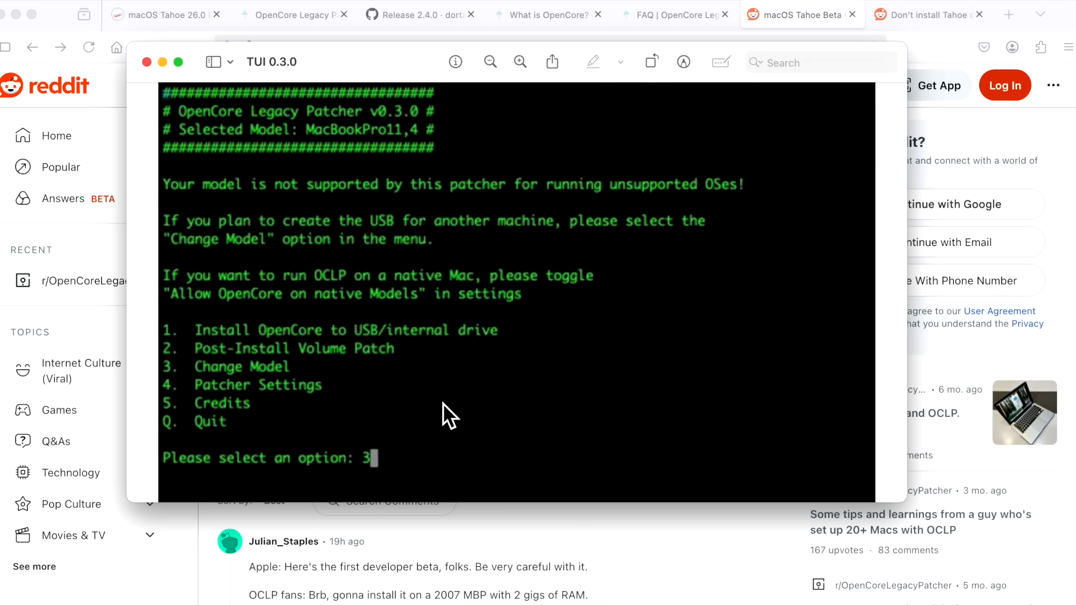
pyautogui.moveTo(439, 404)
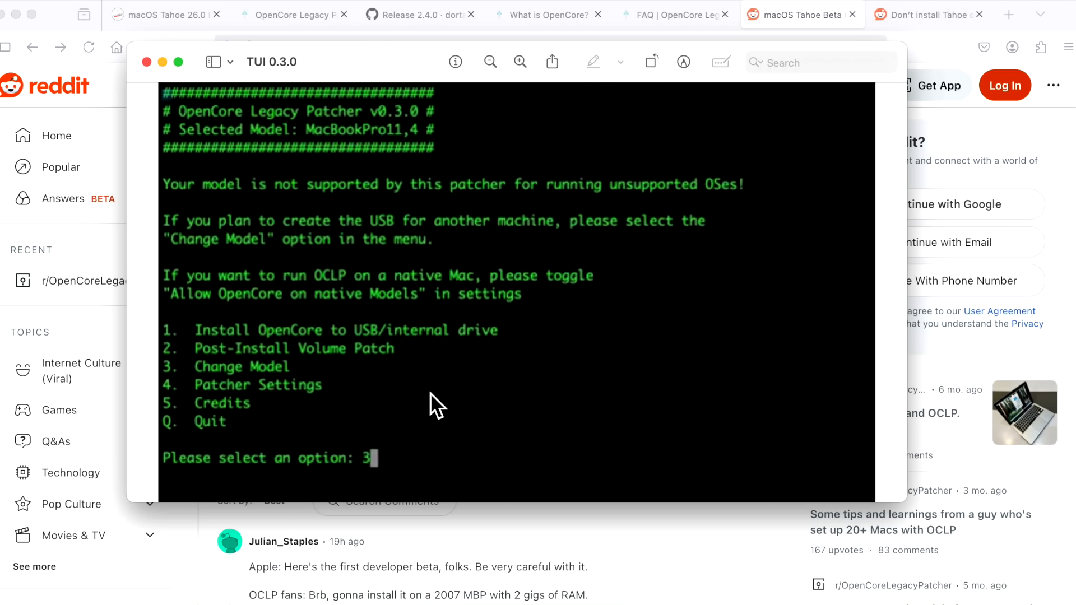
pyautogui.moveTo(431, 409)
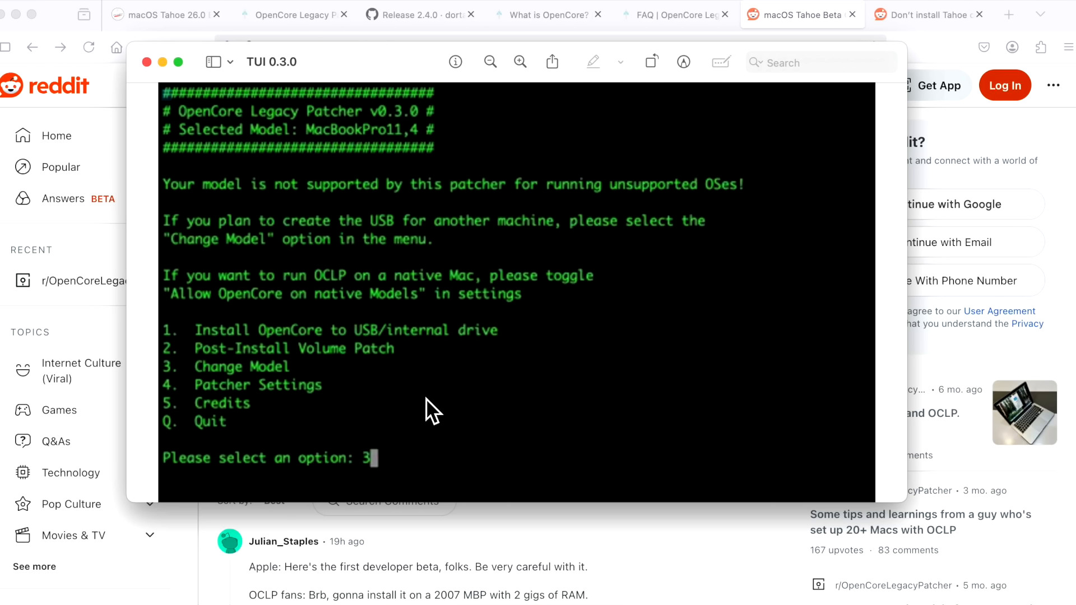
pyautogui.moveTo(432, 409)
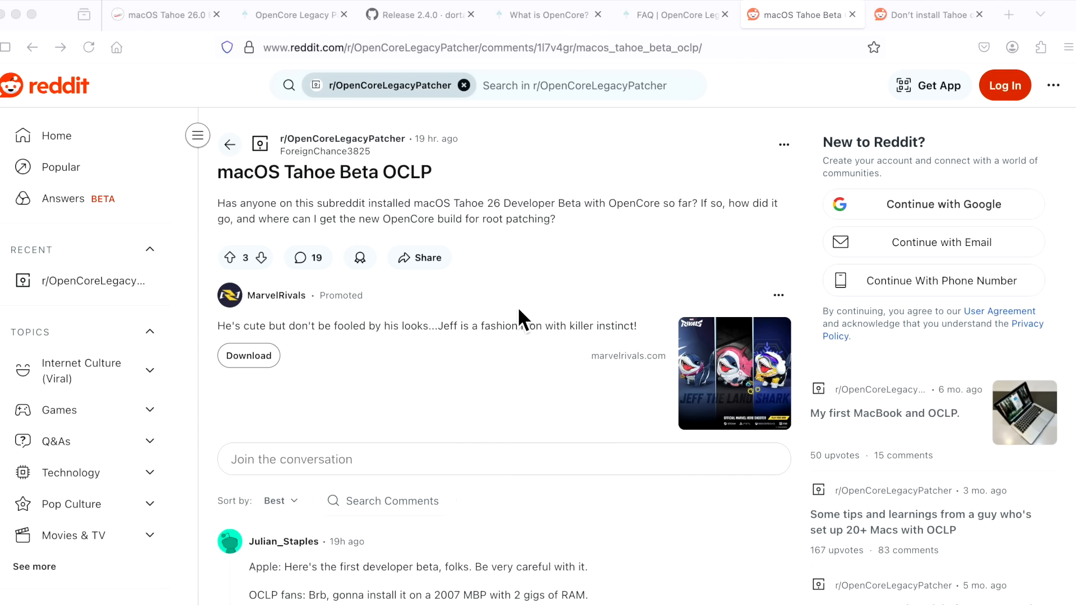
pyautogui.moveTo(441, 175)
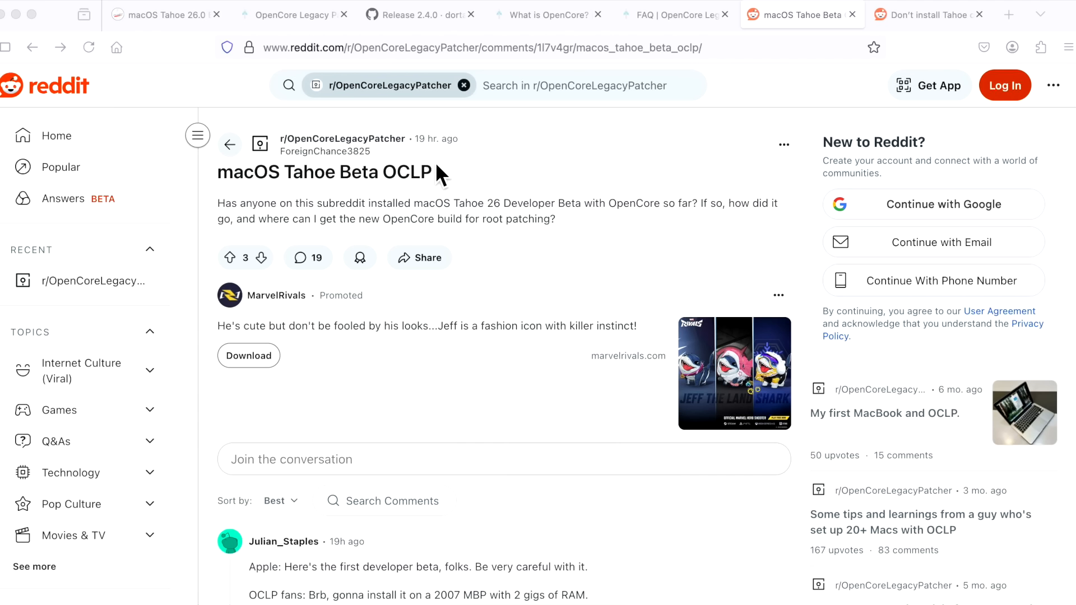
pyautogui.moveTo(523, 271)
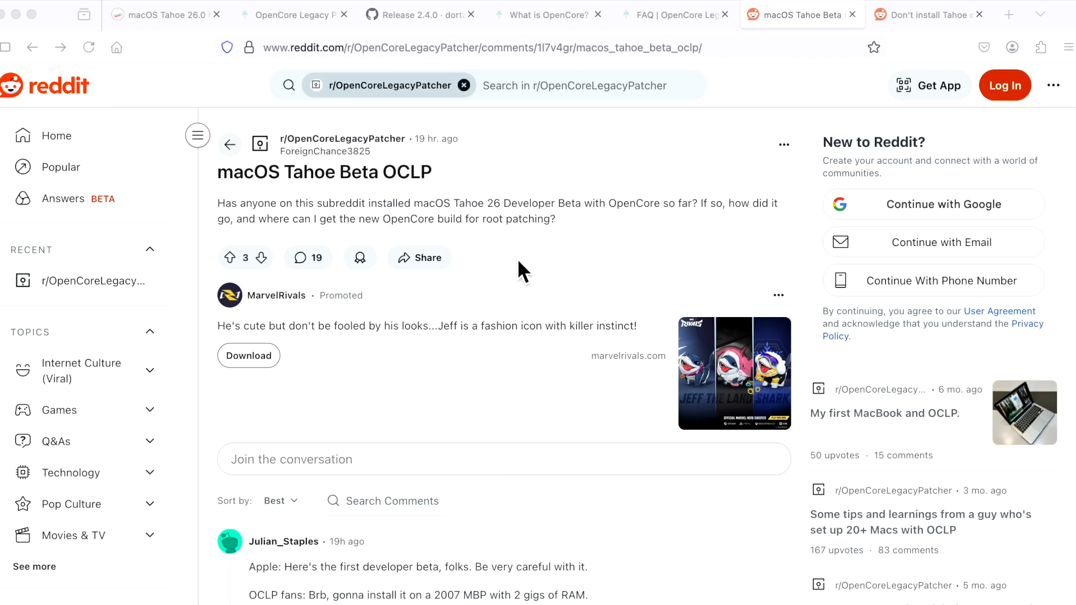
pyautogui.moveTo(583, 240)
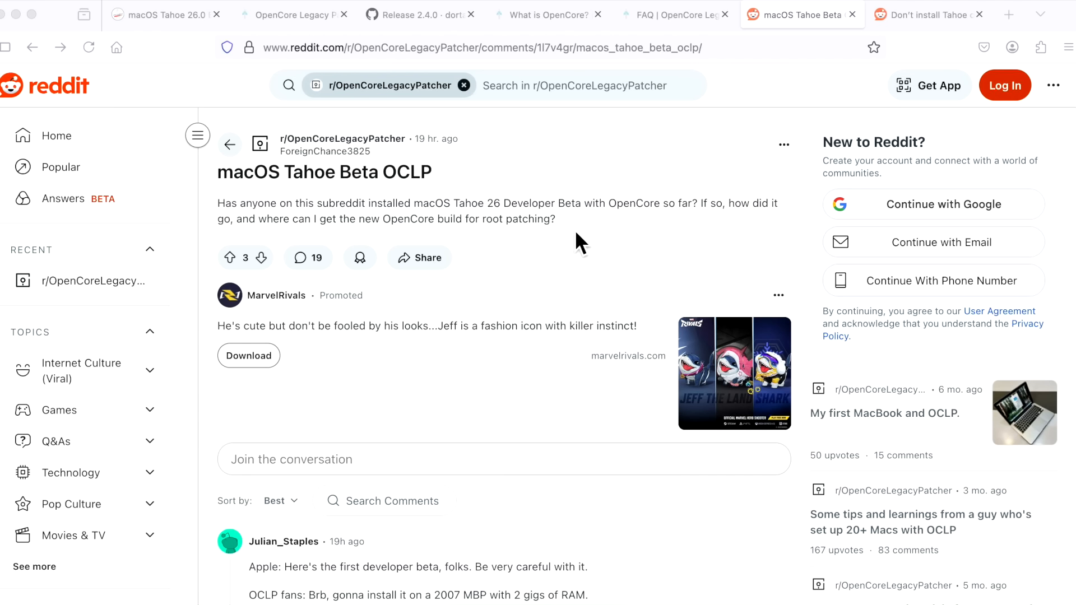
# Switch to the Reddit post 'Don't install Tahoe on vintage Macs yet'
pyautogui.click(926, 14)
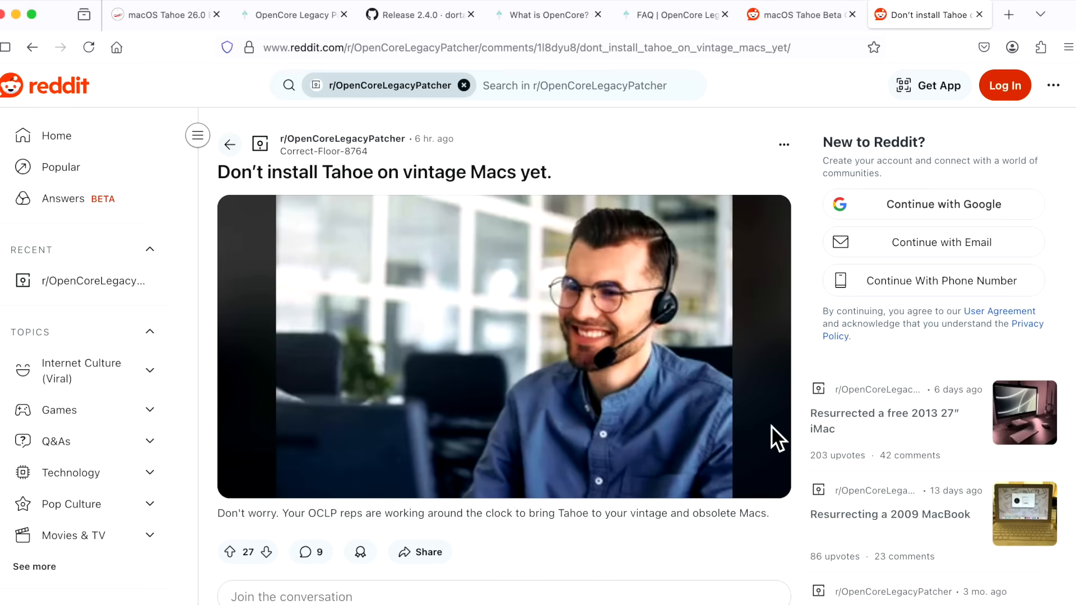
pyautogui.moveTo(621, 392)
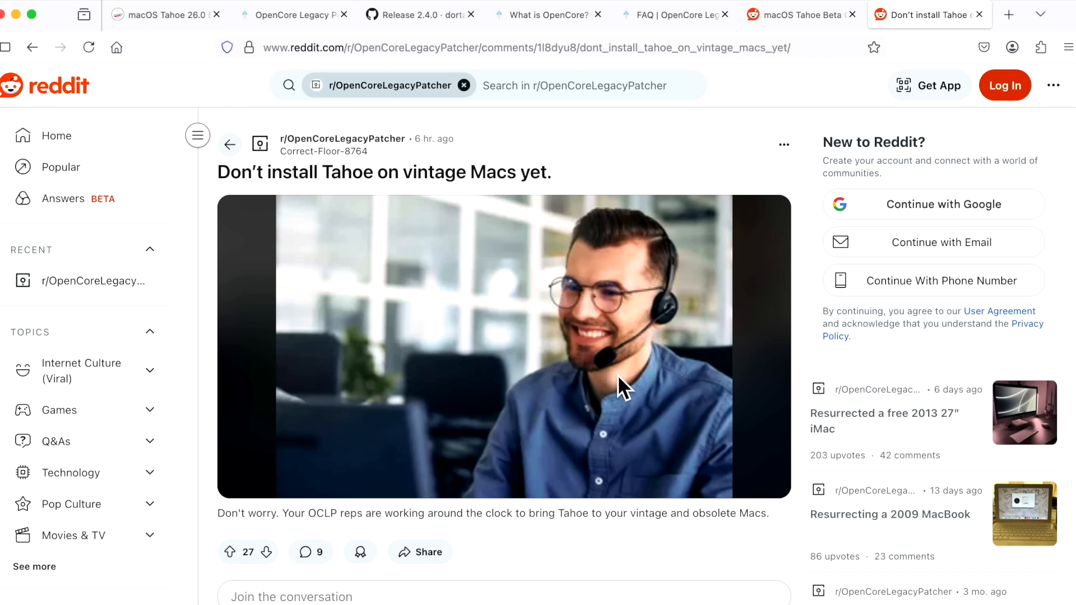
pyautogui.moveTo(624, 270)
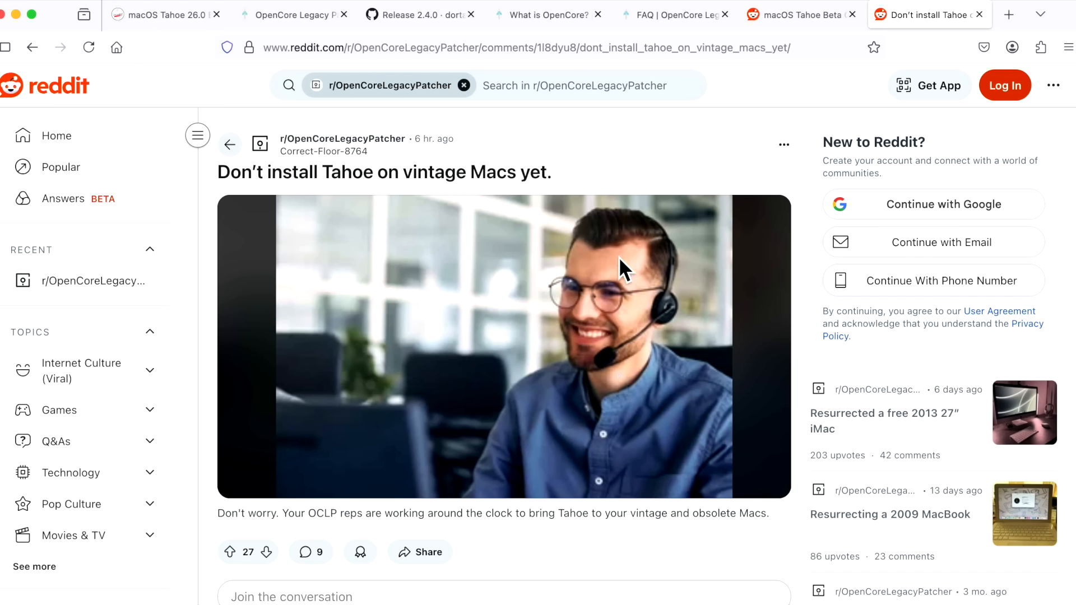
pyautogui.moveTo(624, 186)
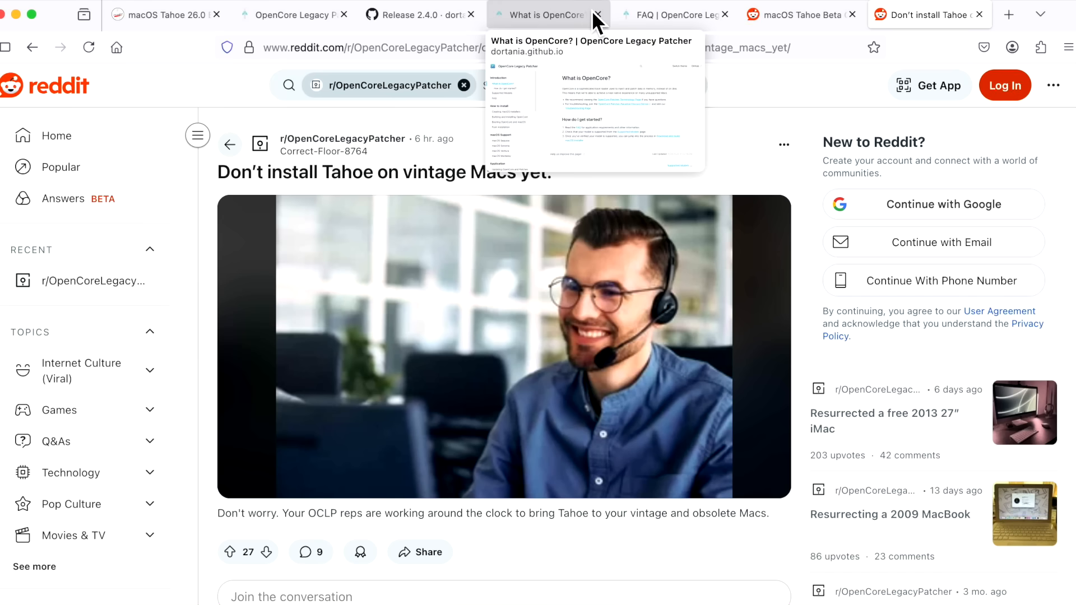
# Switch to the OpenCore Legacy Patcher FAQ entry on updating to macOS betas
pyautogui.click(672, 14)
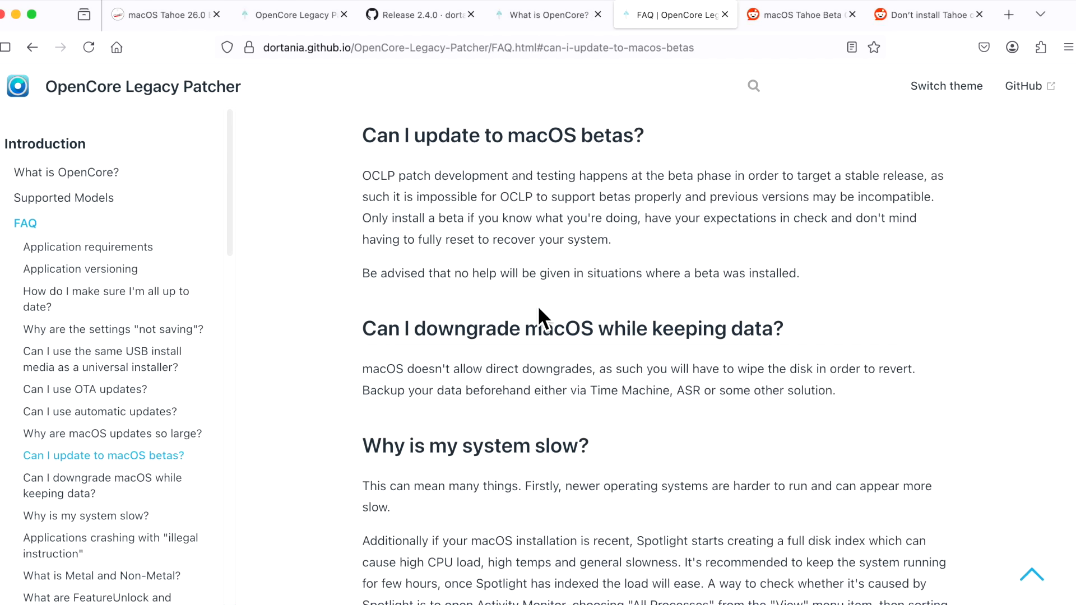
pyautogui.moveTo(535, 343)
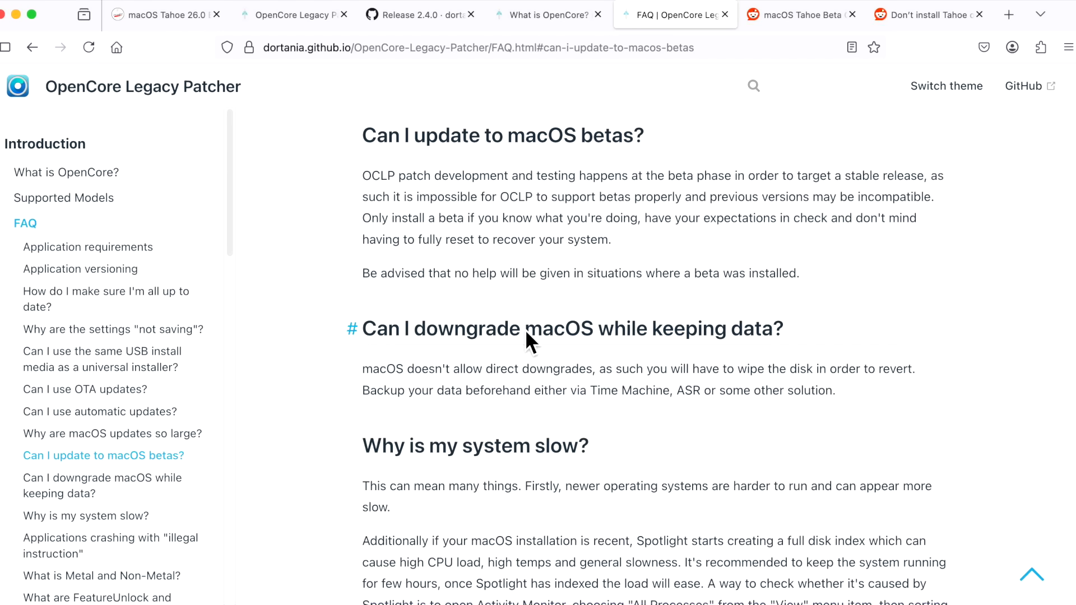
pyautogui.moveTo(609, 247)
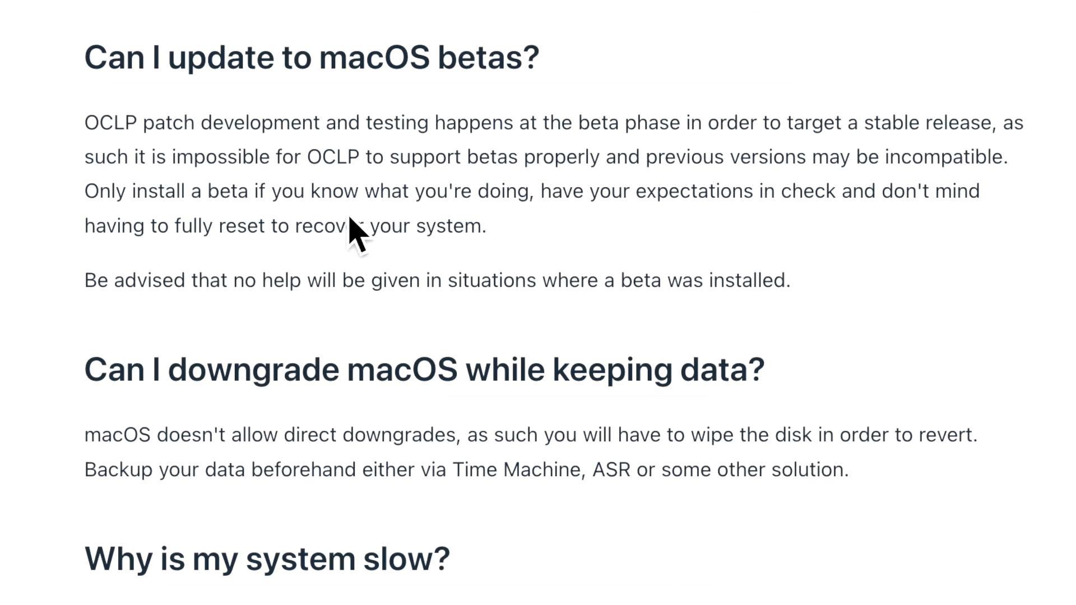
pyautogui.moveTo(357, 237)
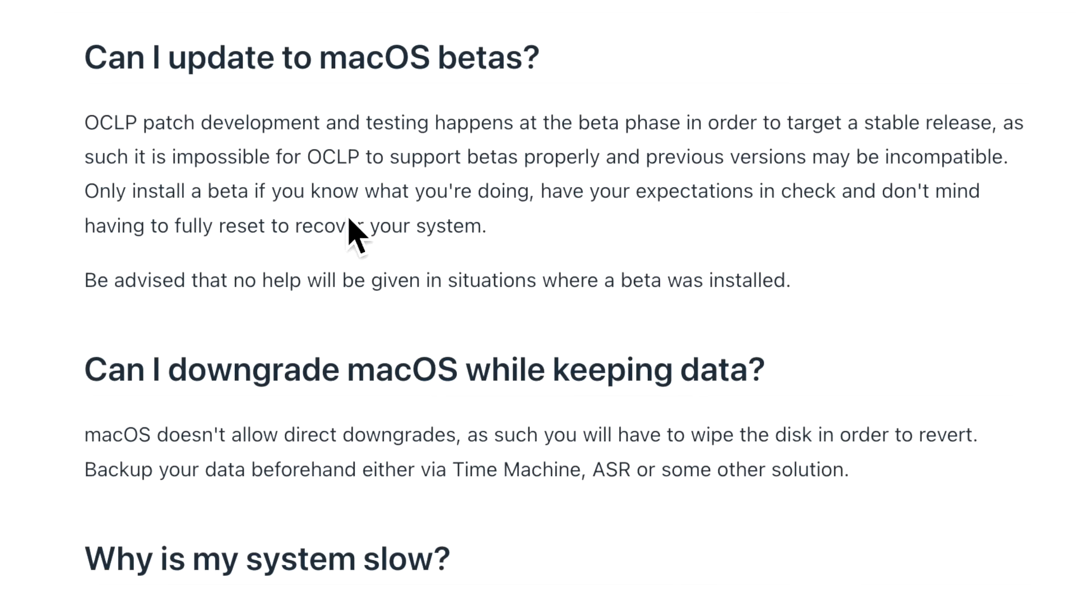
pyautogui.moveTo(618, 264)
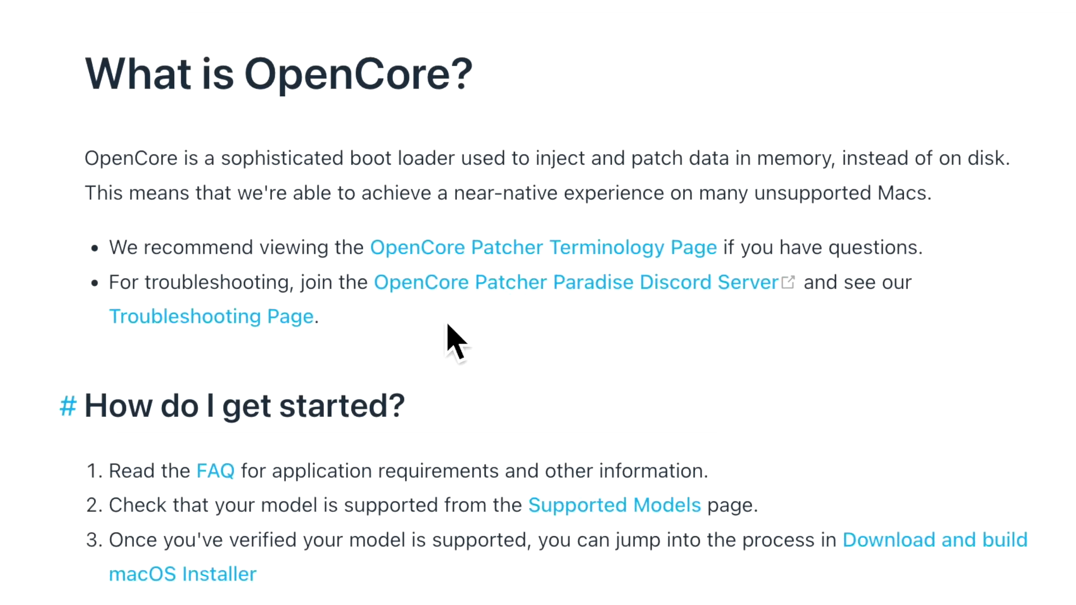
pyautogui.moveTo(480, 371)
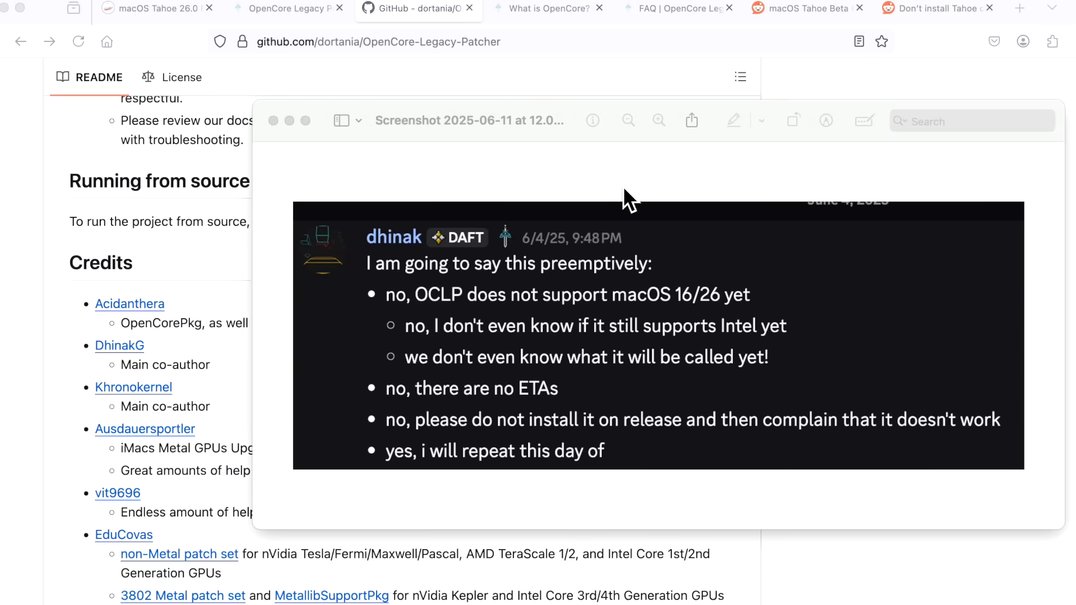
pyautogui.moveTo(626, 296)
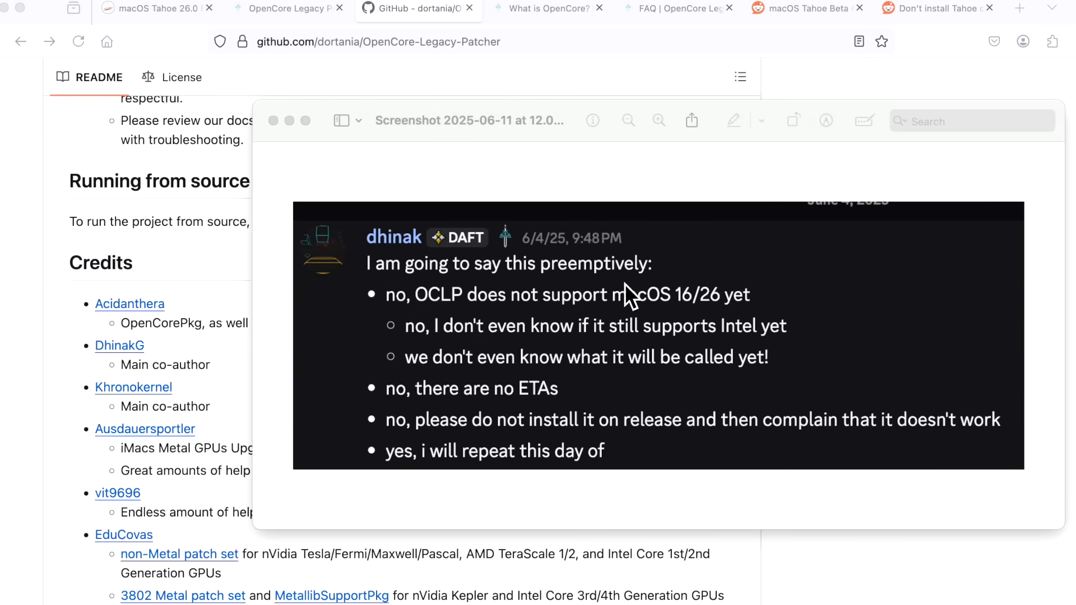
pyautogui.moveTo(391, 360)
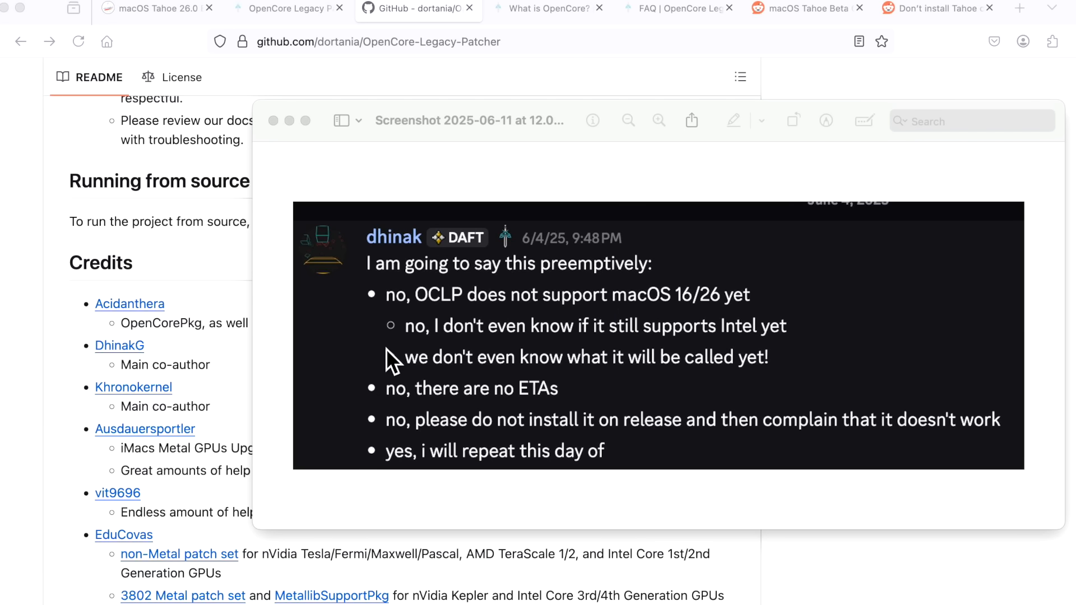
pyautogui.moveTo(257, 404)
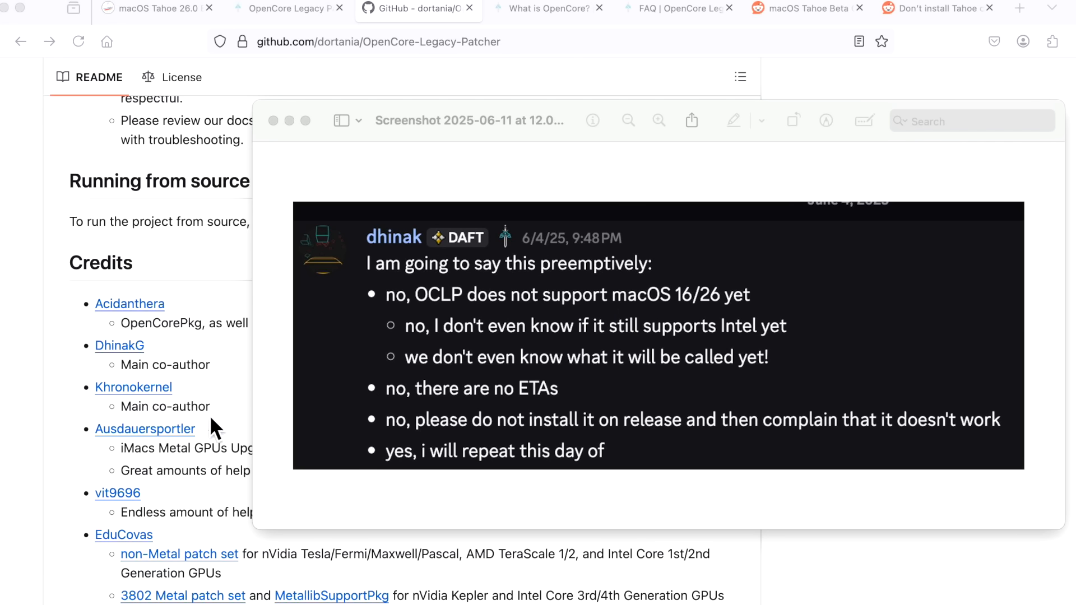
pyautogui.moveTo(216, 379)
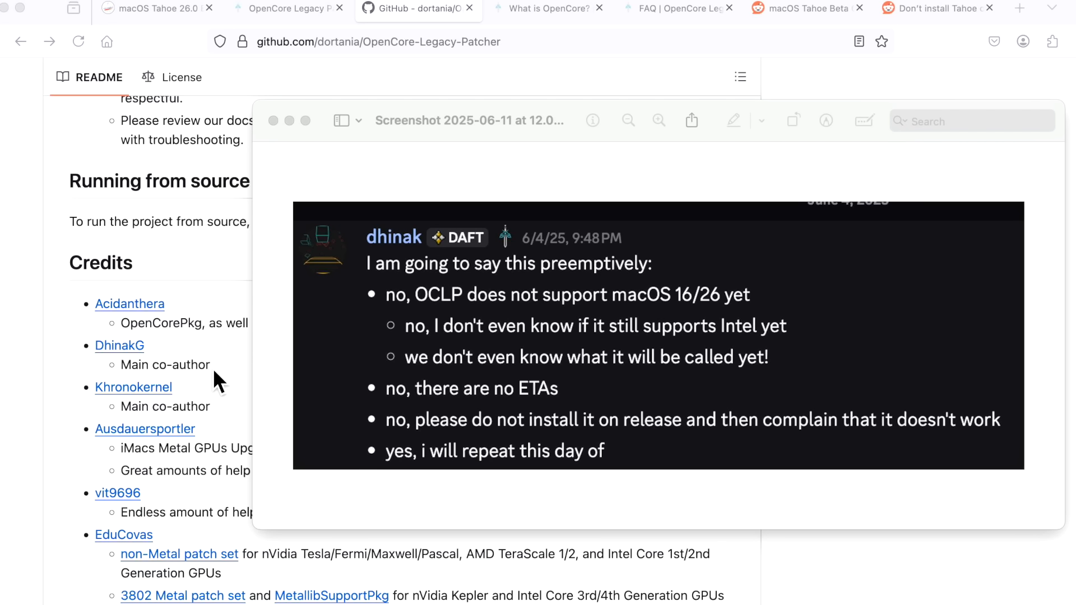
pyautogui.moveTo(509, 310)
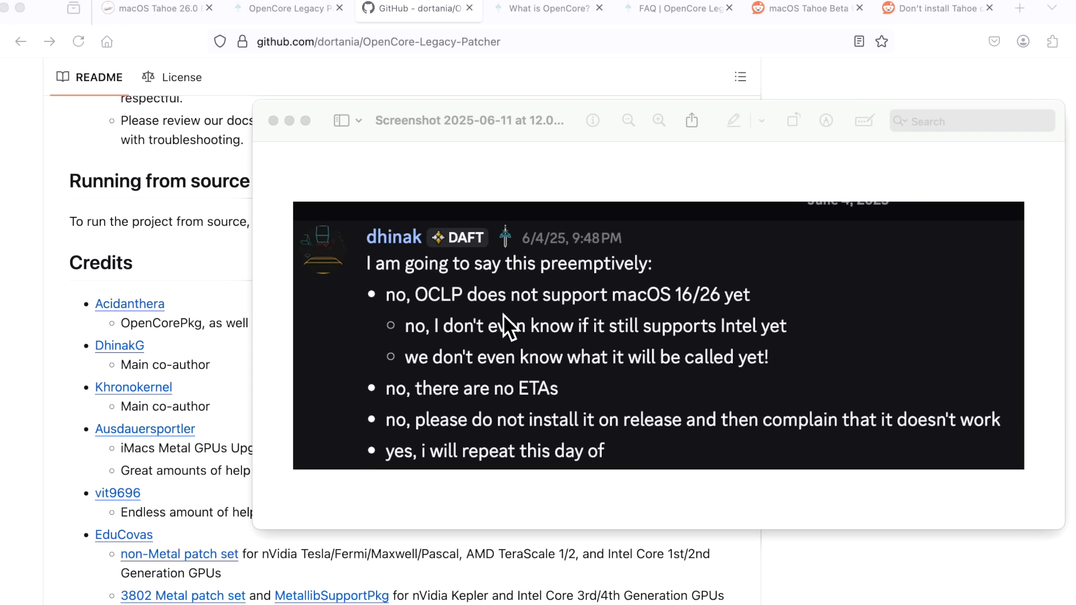
pyautogui.moveTo(717, 323)
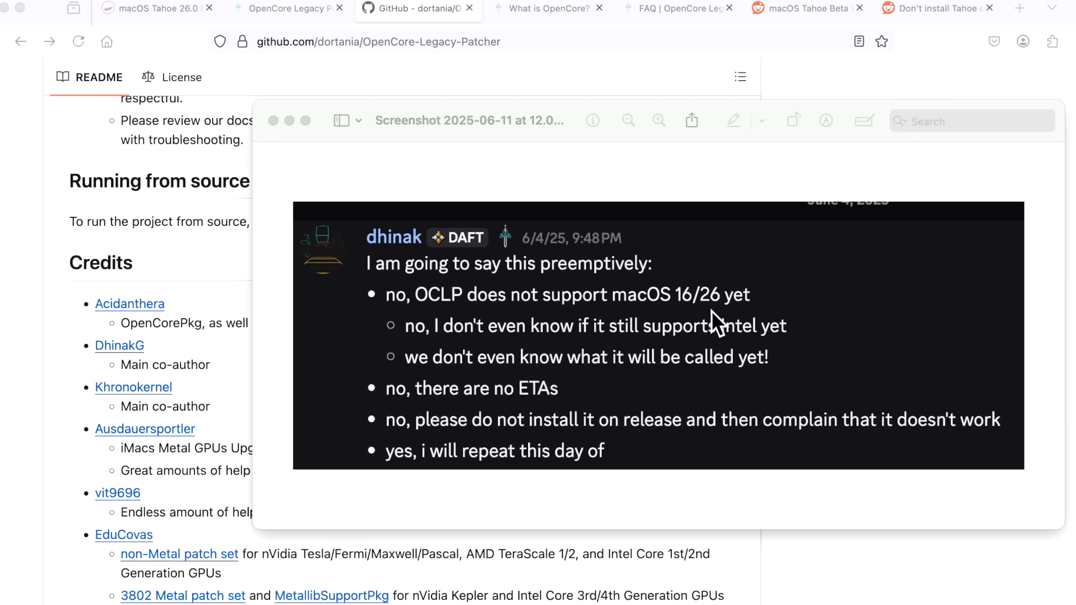
pyautogui.moveTo(679, 383)
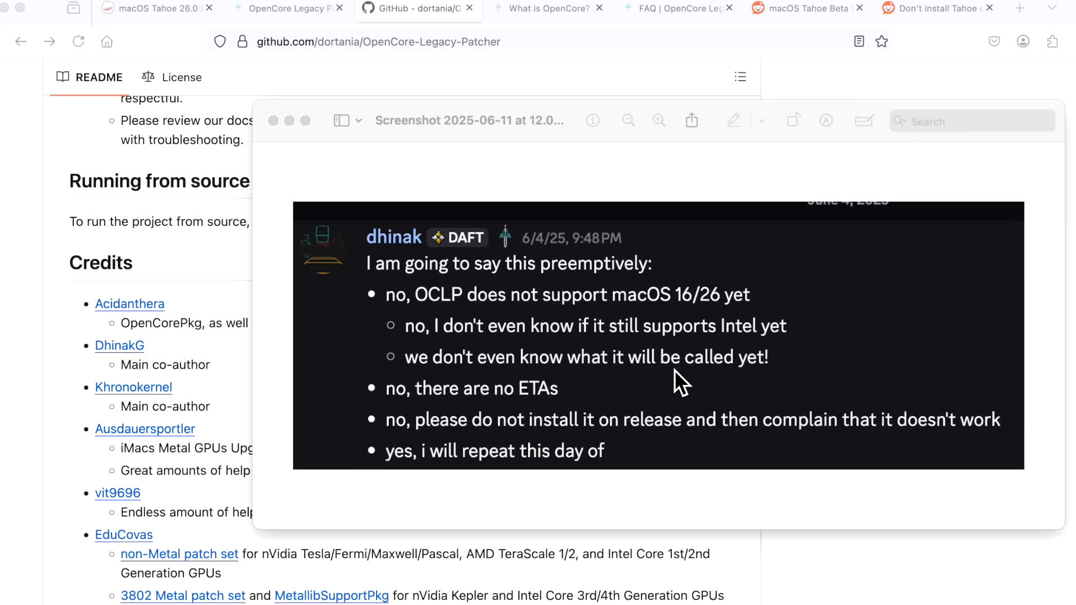
pyautogui.moveTo(511, 415)
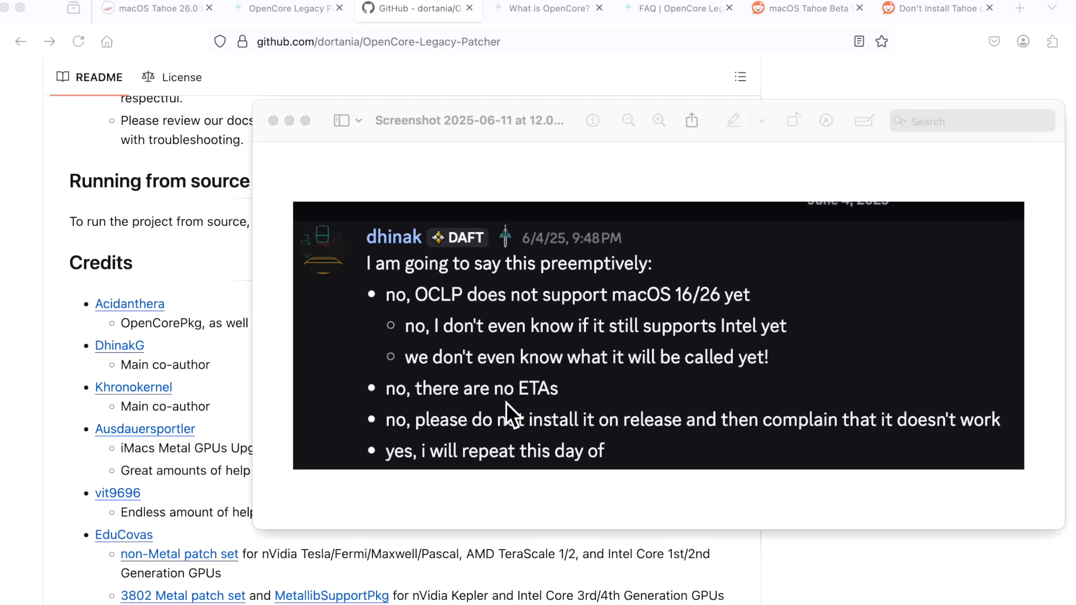
pyautogui.moveTo(556, 408)
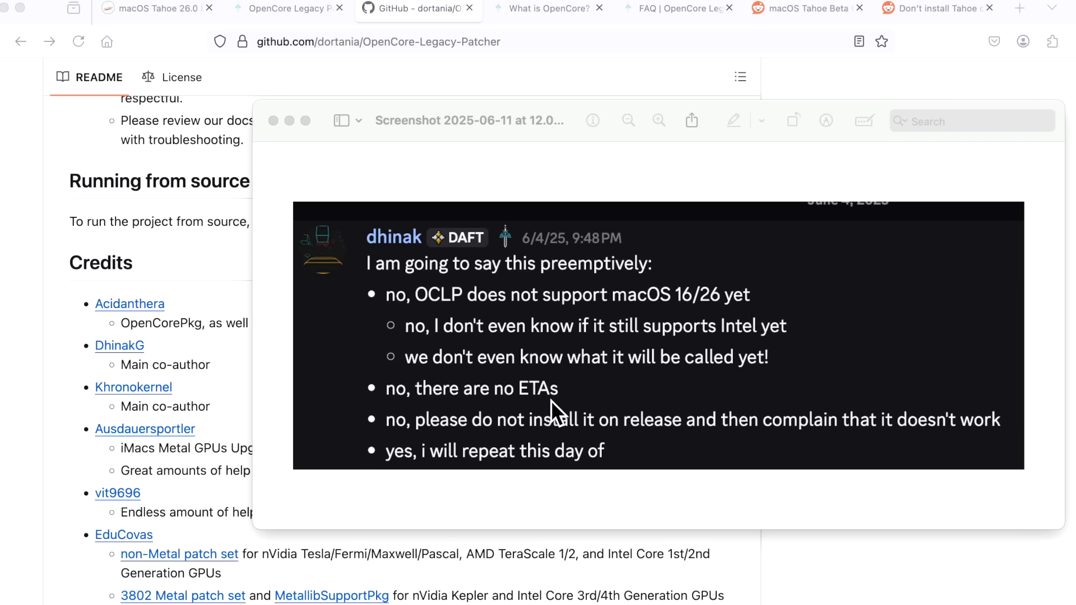
pyautogui.moveTo(597, 446)
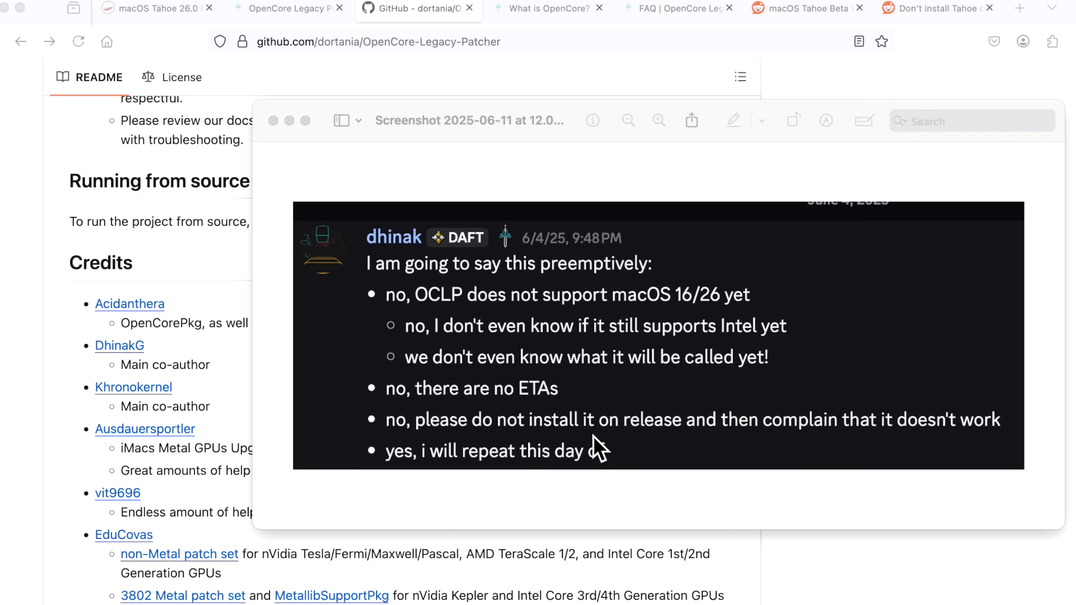
pyautogui.moveTo(780, 456)
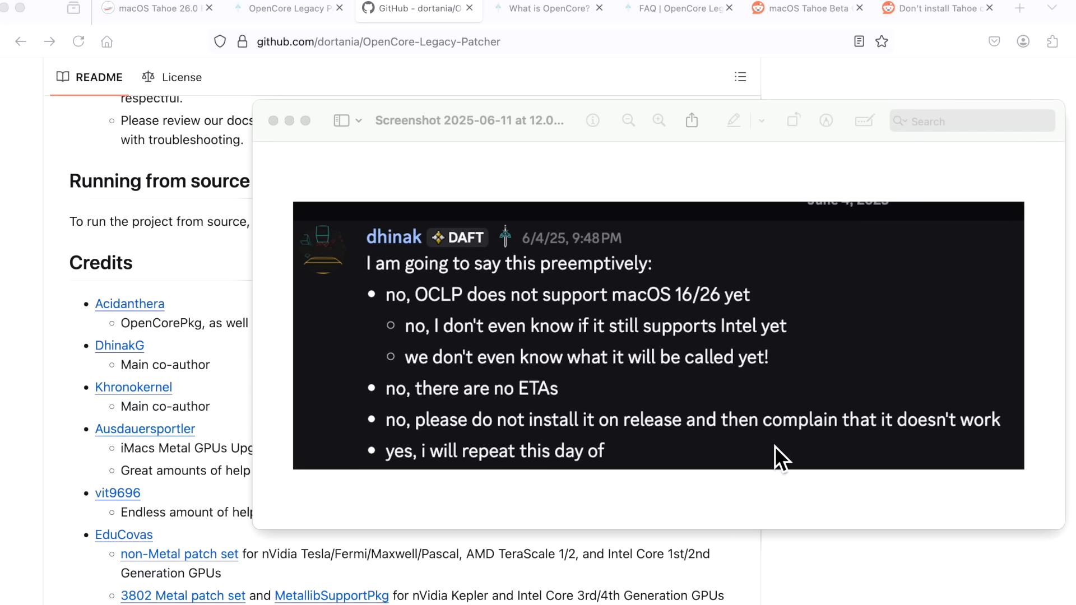
pyautogui.moveTo(528, 484)
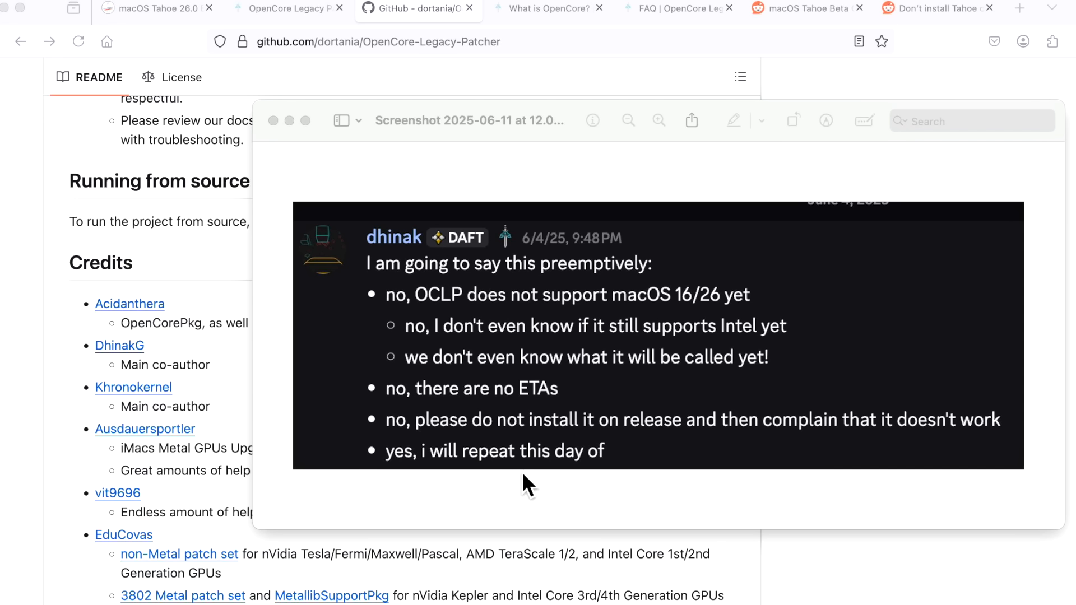
pyautogui.moveTo(572, 478)
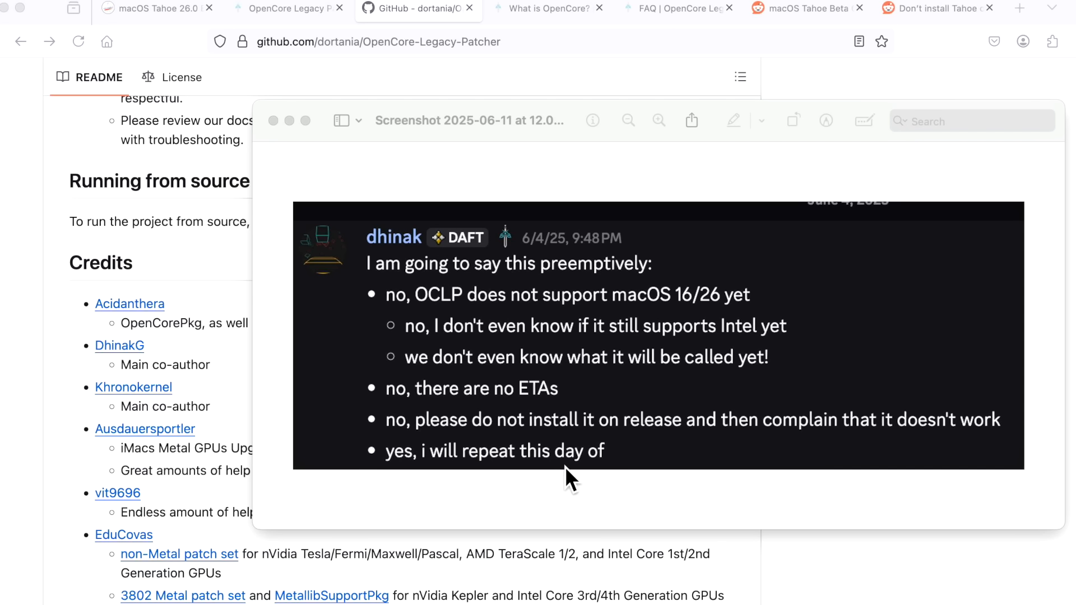
pyautogui.moveTo(436, 297)
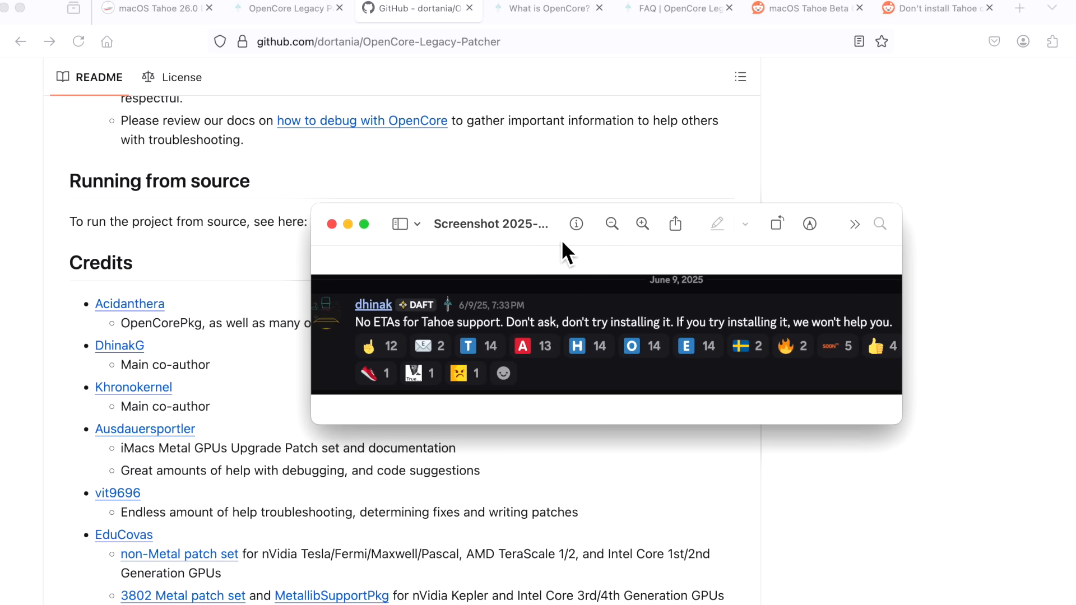
pyautogui.moveTo(563, 442)
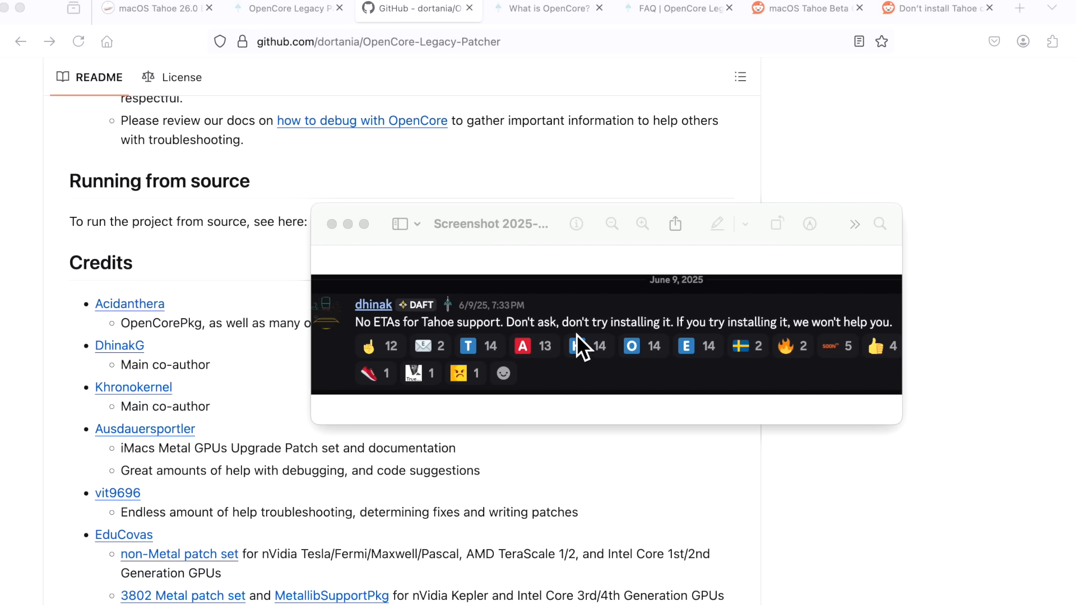
pyautogui.moveTo(686, 346)
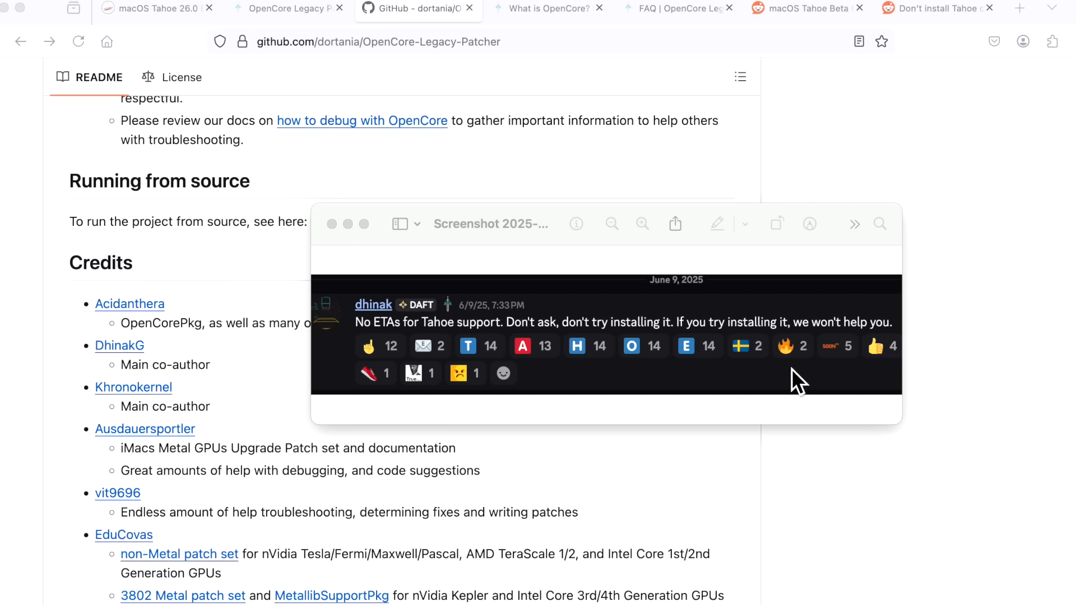
pyautogui.moveTo(757, 425)
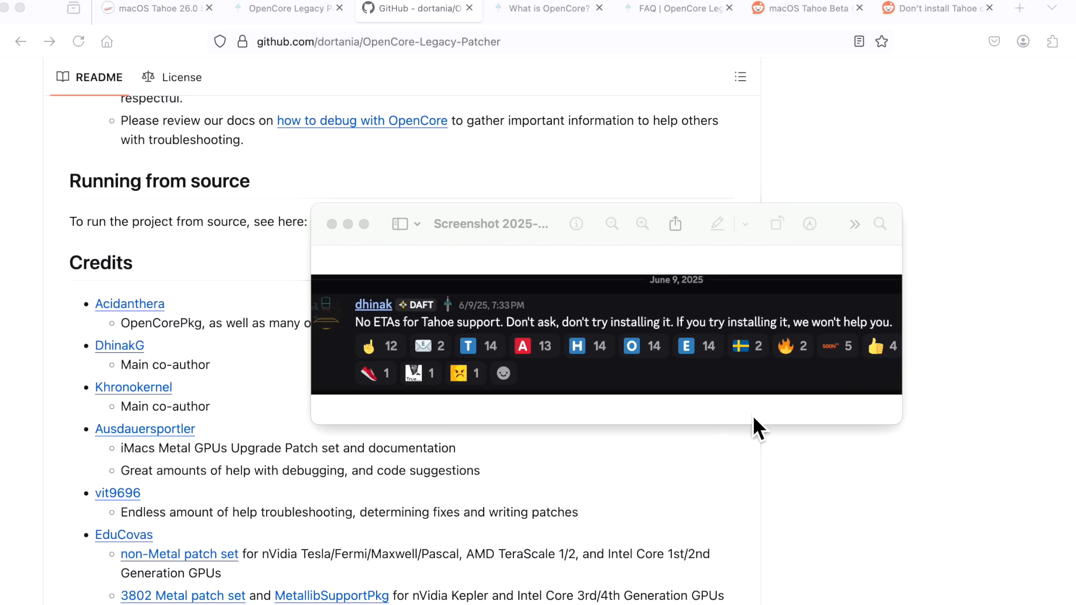
pyautogui.moveTo(671, 419)
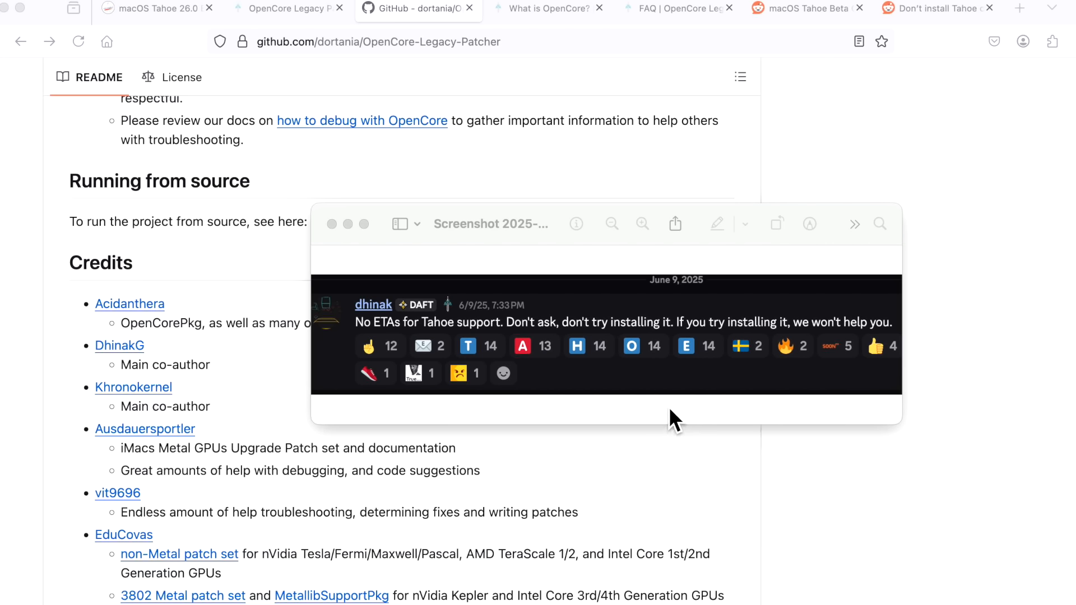
pyautogui.moveTo(660, 407)
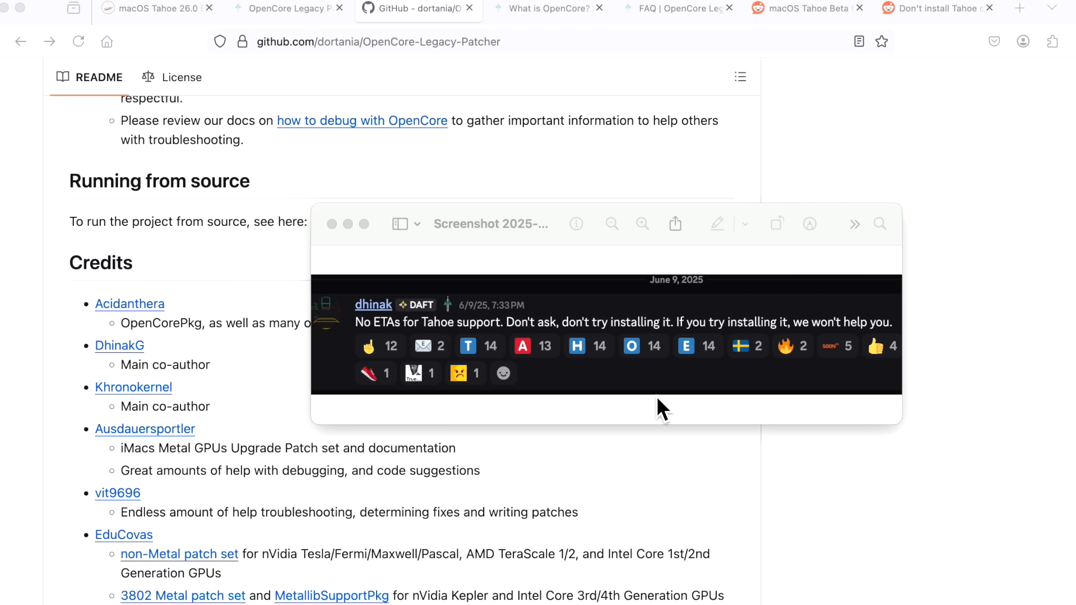
pyautogui.moveTo(657, 397)
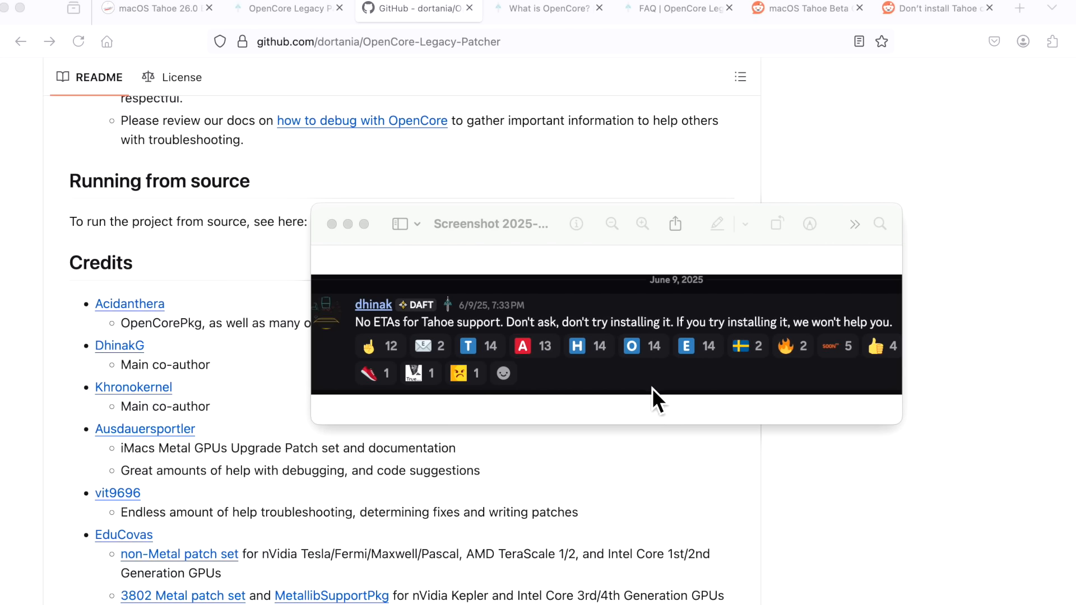
pyautogui.moveTo(663, 404)
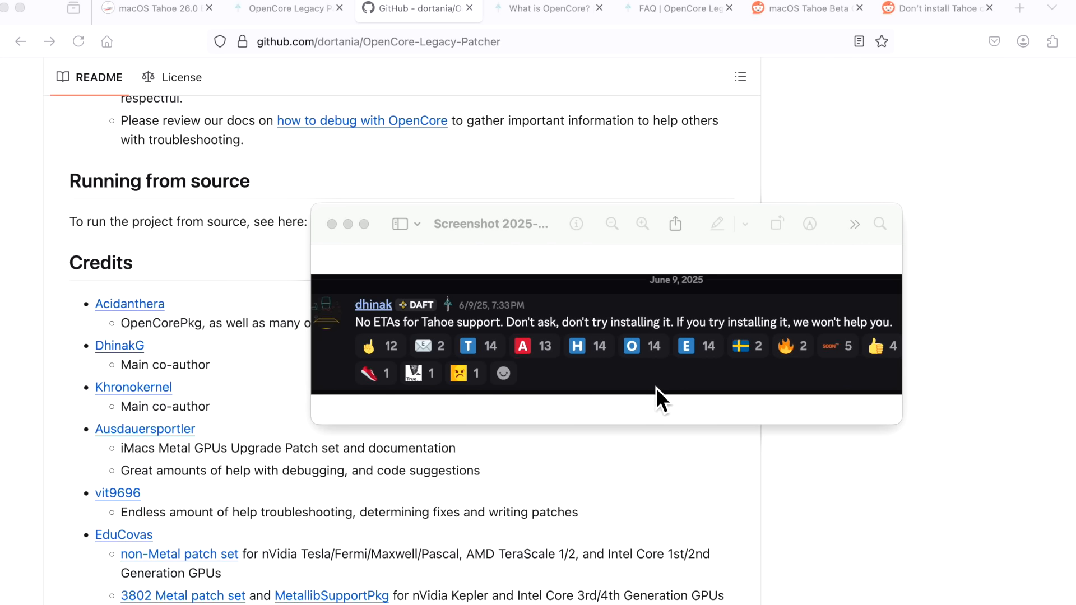
pyautogui.moveTo(556, 401)
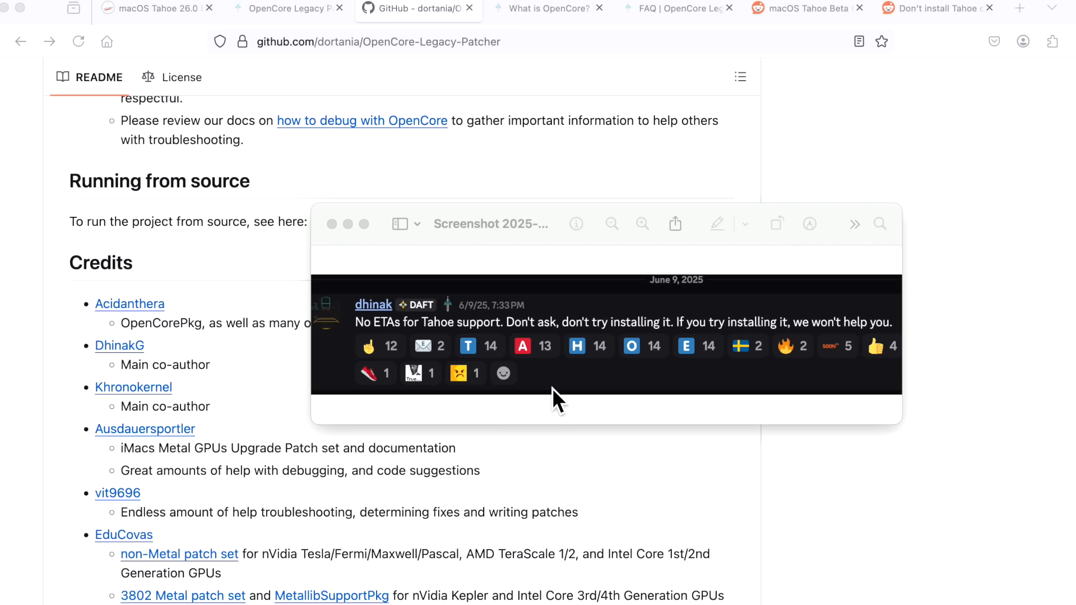
pyautogui.moveTo(568, 395)
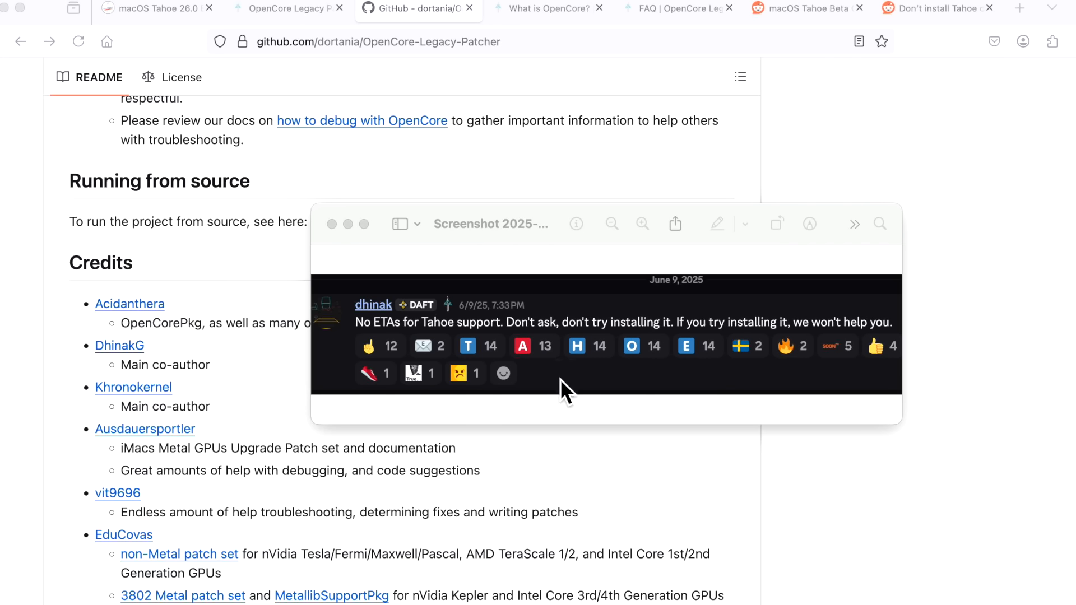
pyautogui.moveTo(571, 418)
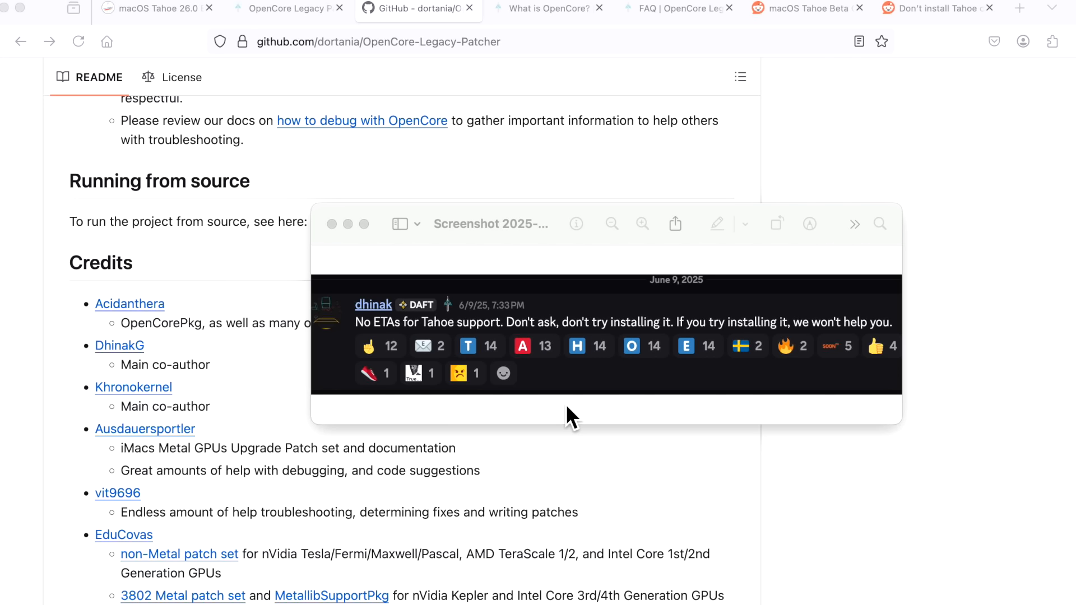
pyautogui.moveTo(568, 354)
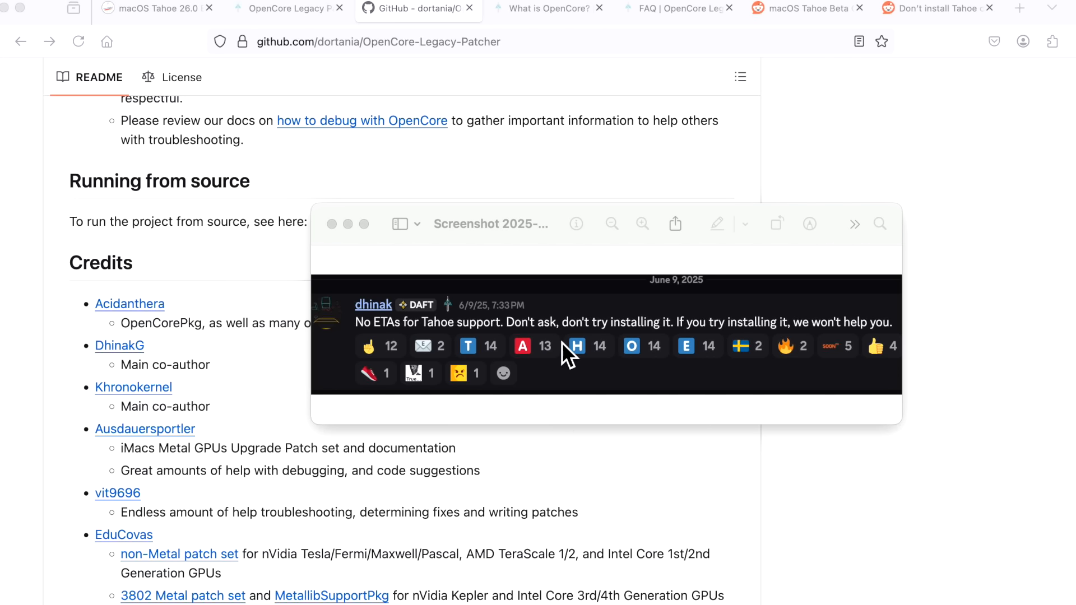
pyautogui.moveTo(830, 391)
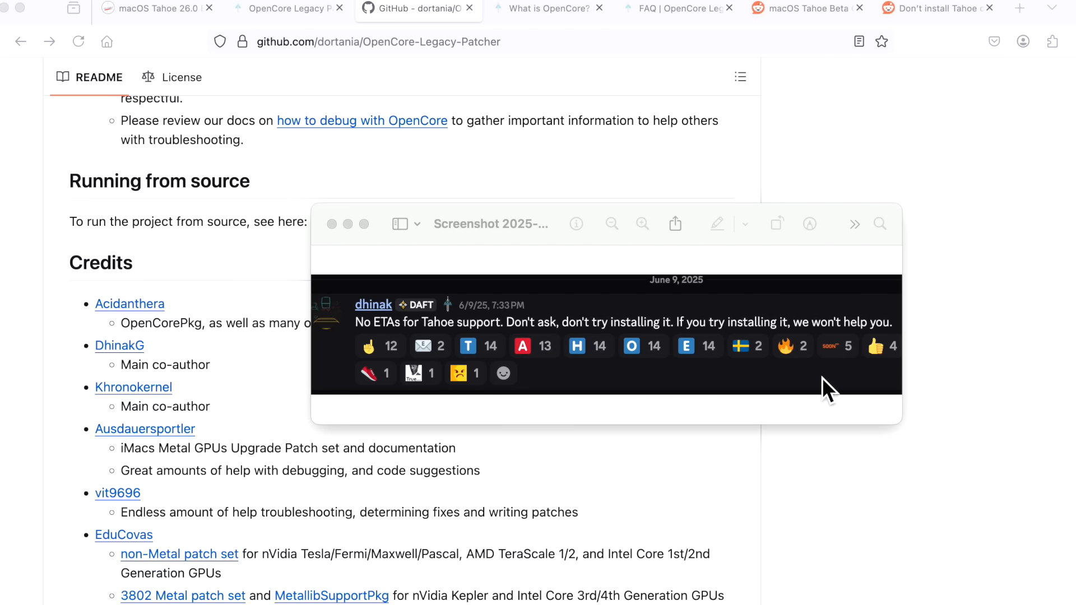
pyautogui.moveTo(826, 386)
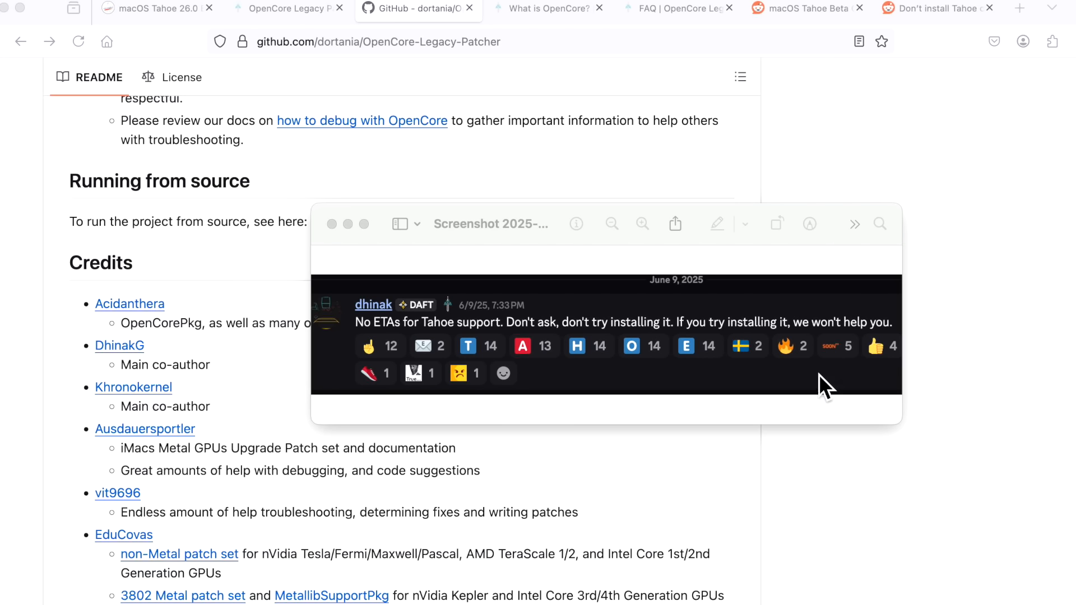
pyautogui.moveTo(719, 352)
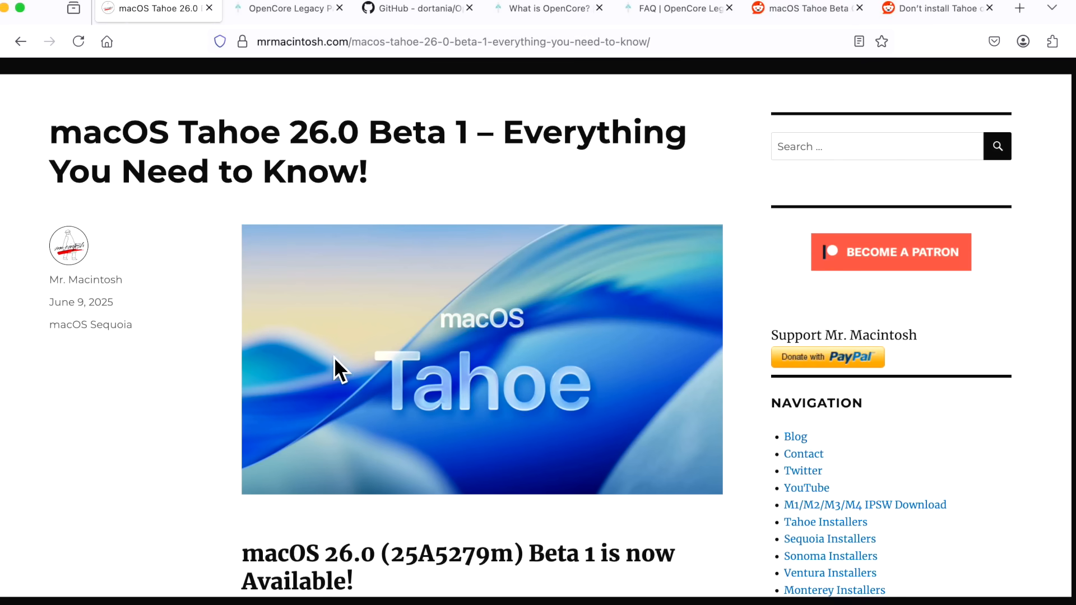
# Scroll the Mr. Macintosh article to its OCLP section declaring 2.4.0 incompatible with Tahoe Beta 1
pyautogui.scroll(-3)
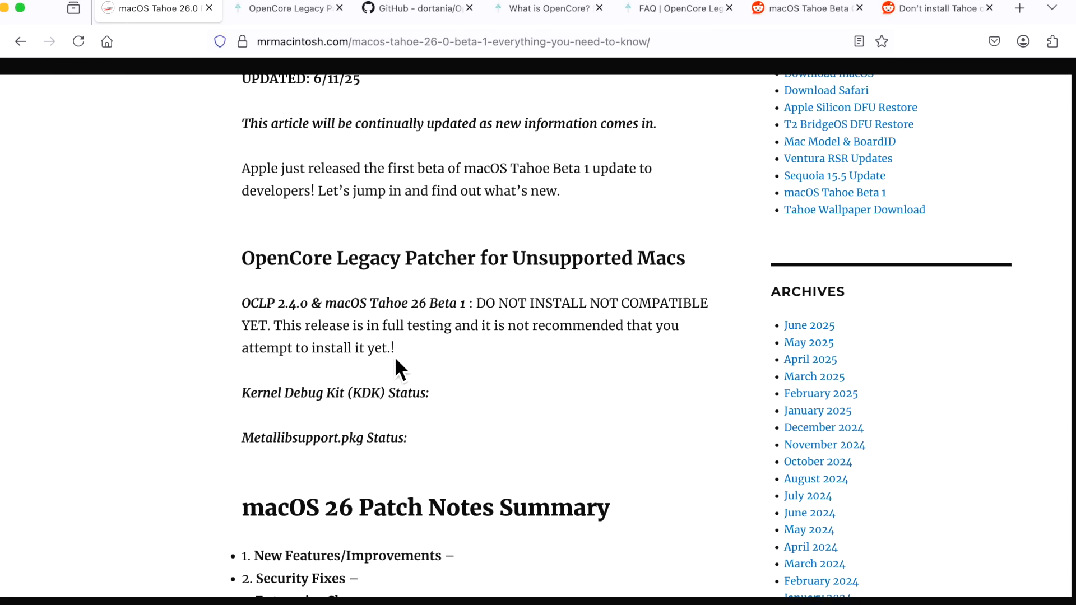
pyautogui.moveTo(319, 470)
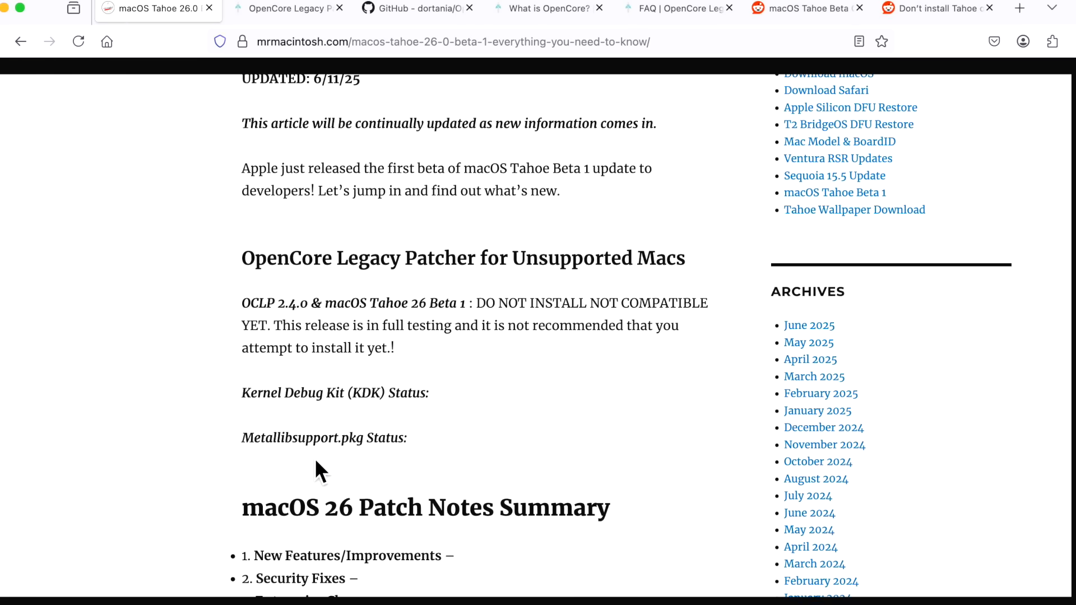
pyautogui.moveTo(274, 477)
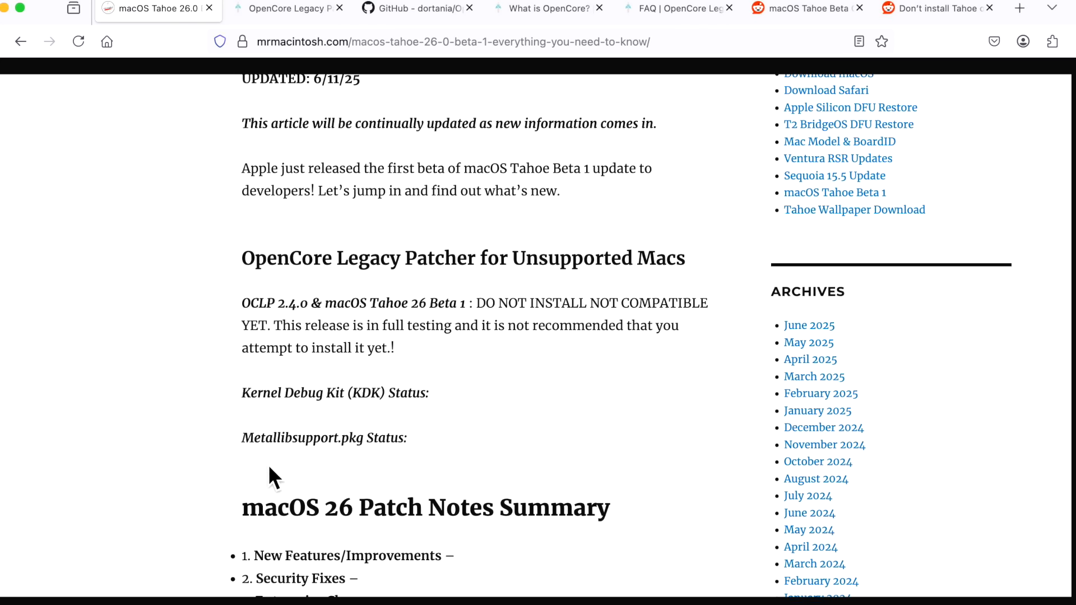
pyautogui.moveTo(382, 461)
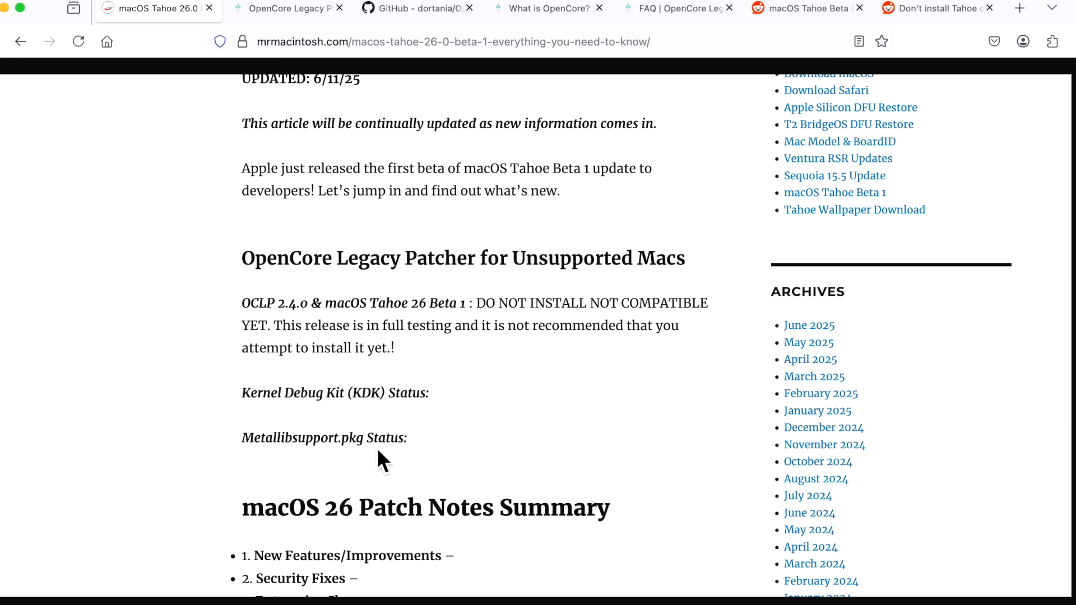
pyautogui.moveTo(325, 470)
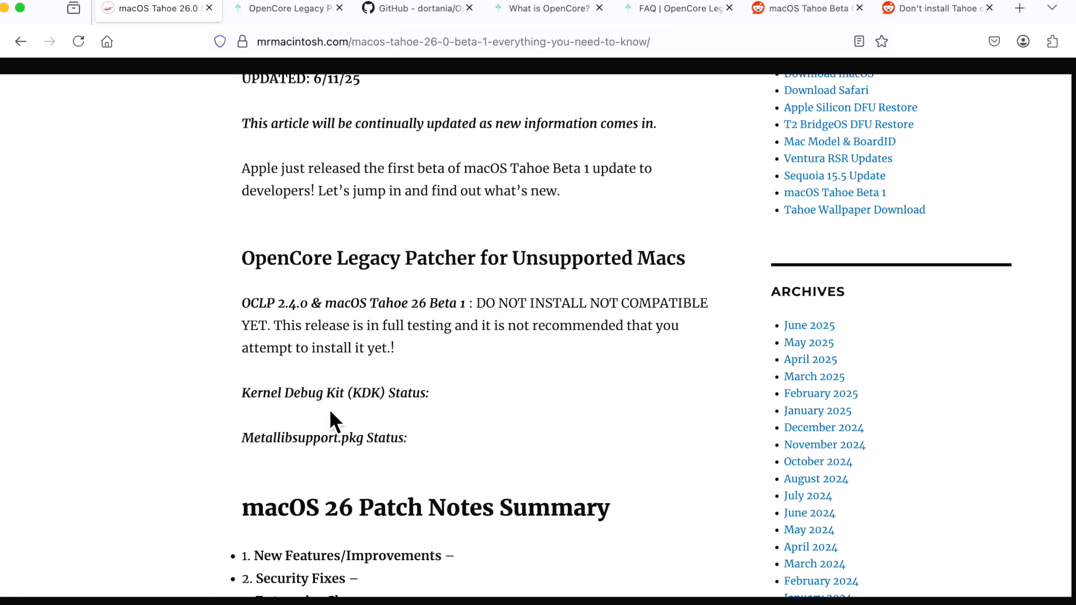
pyautogui.moveTo(394, 422)
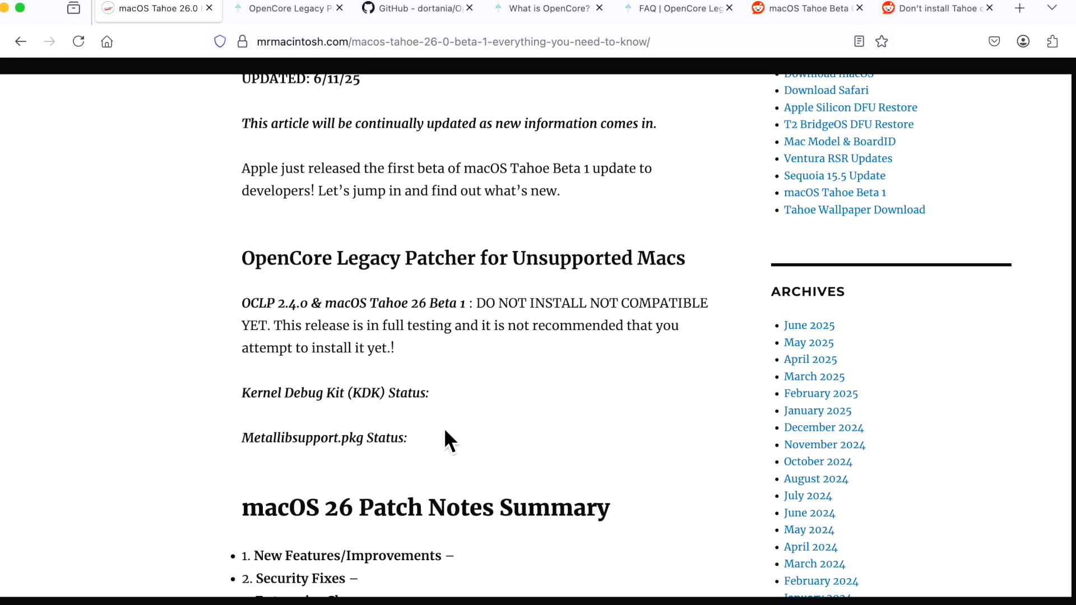
pyautogui.moveTo(488, 443)
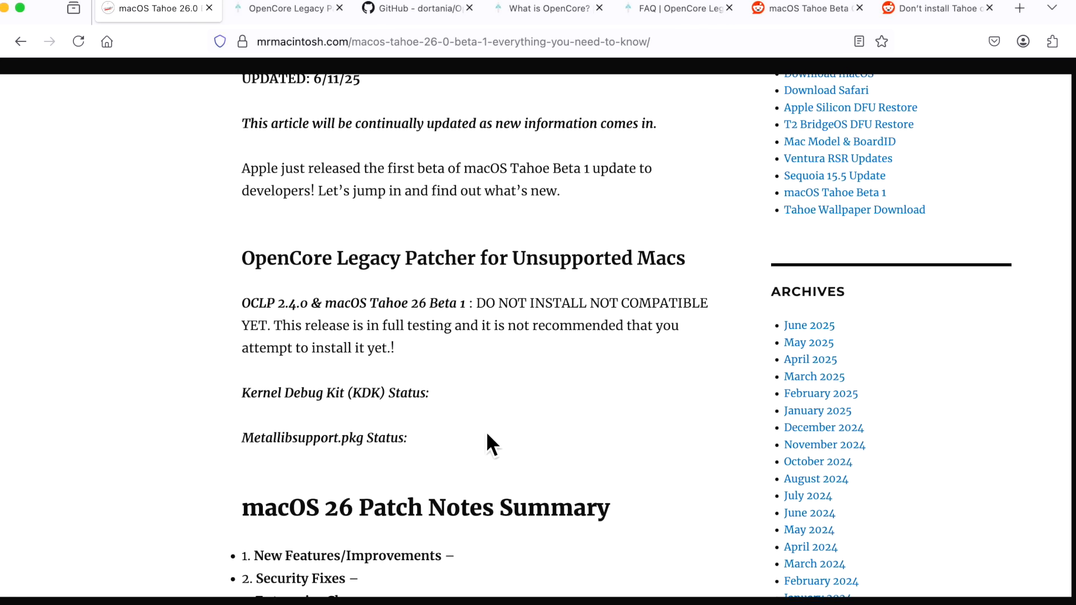
pyautogui.moveTo(591, 443)
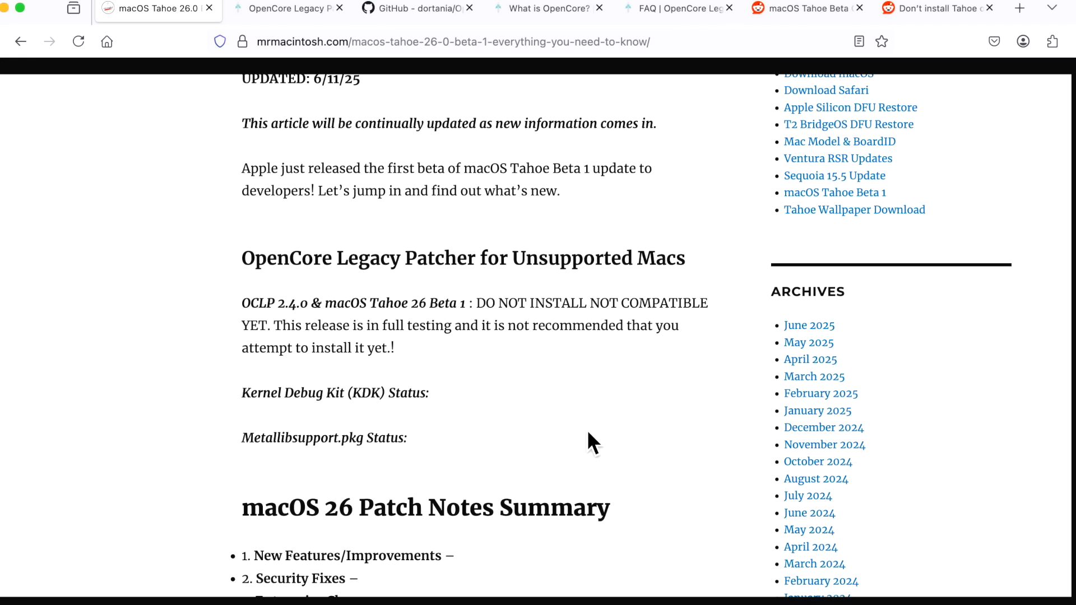
pyautogui.moveTo(587, 449)
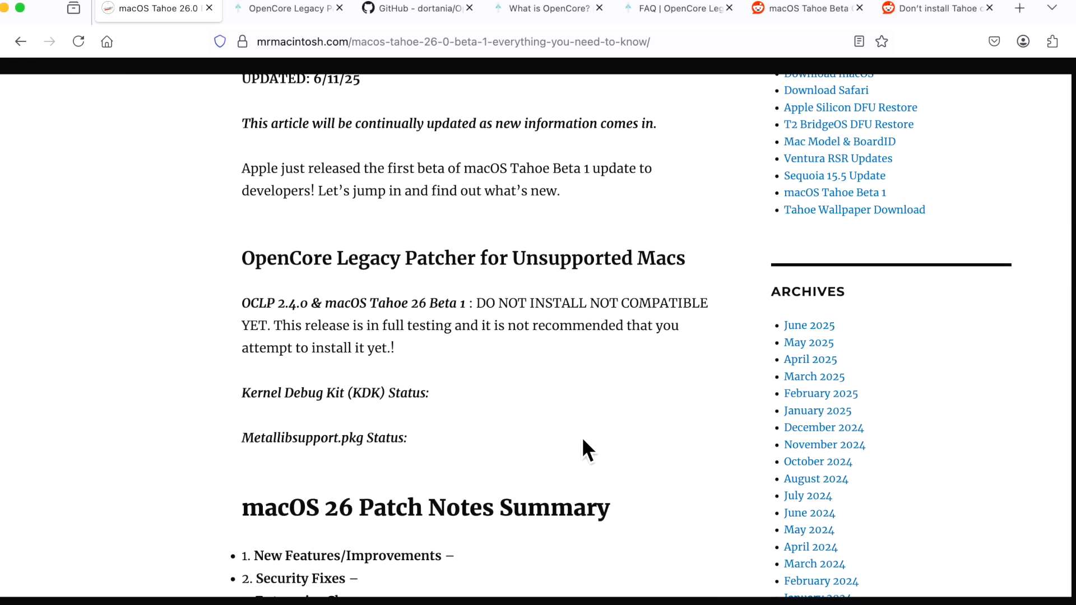
pyautogui.scroll(-3)
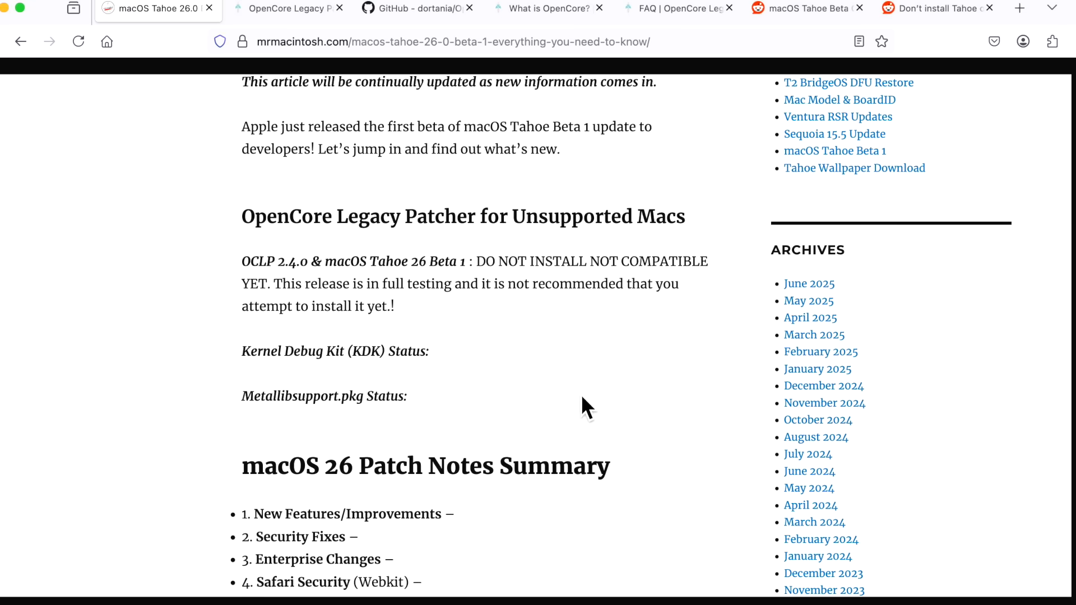
pyautogui.scroll(3)
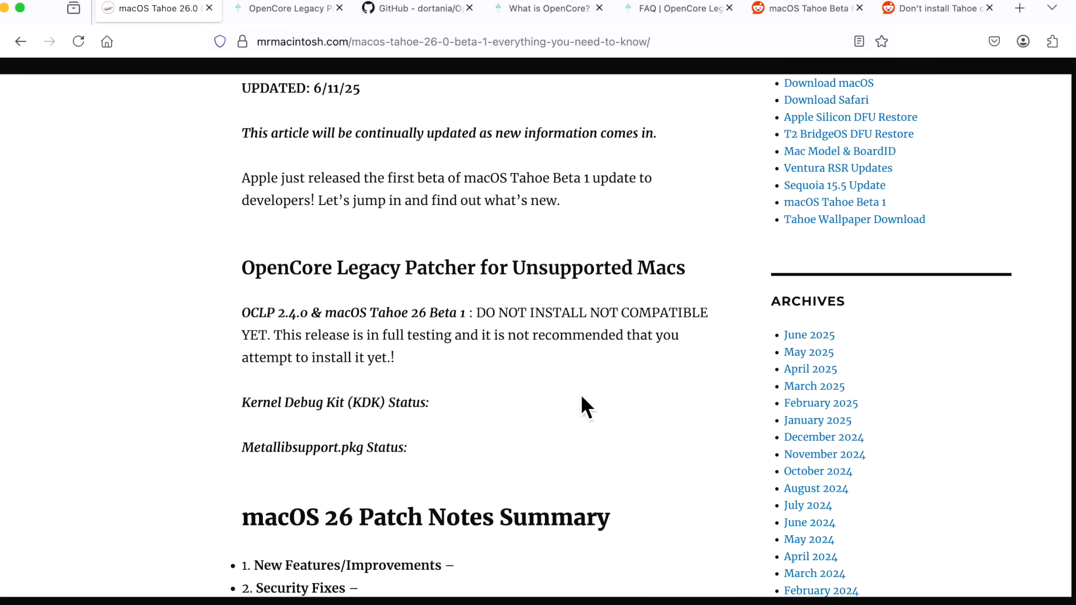
pyautogui.scroll(-3)
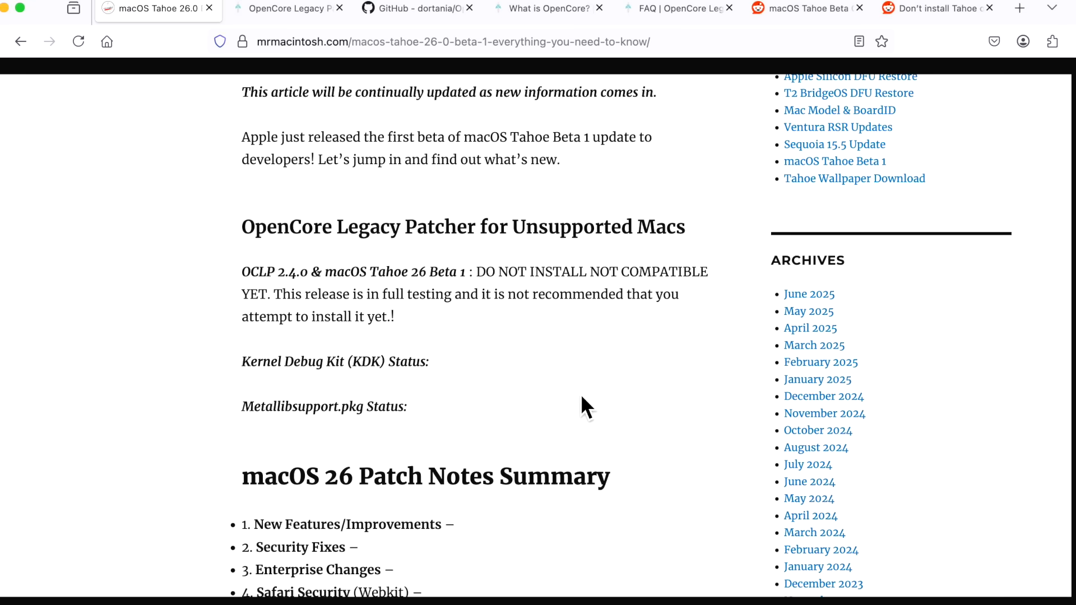
pyautogui.scroll(-3)
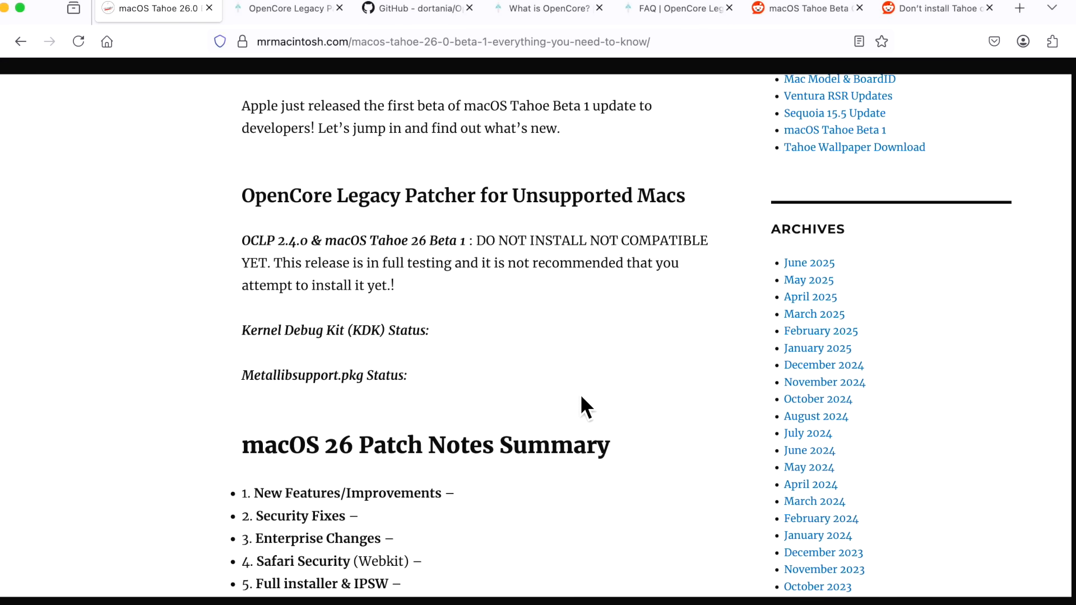